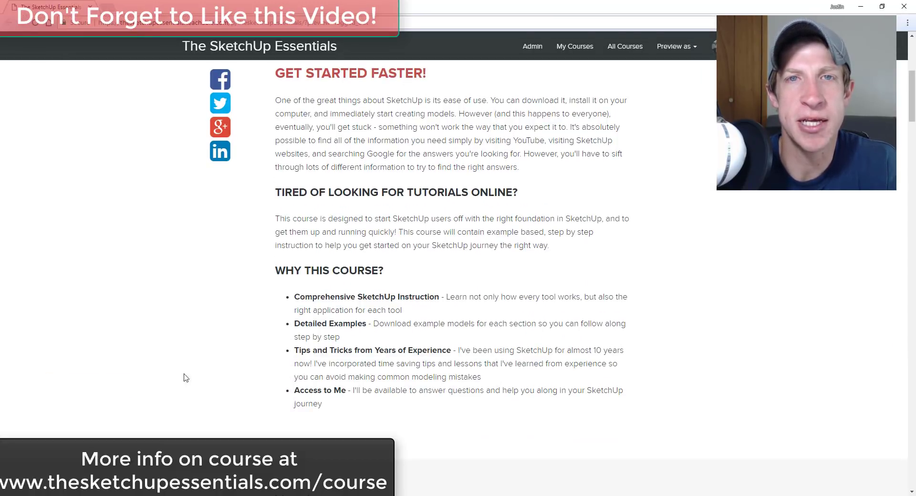
Zoom and orbit around the see-through building, ending at a street-corner view.
scroll("down", 3)
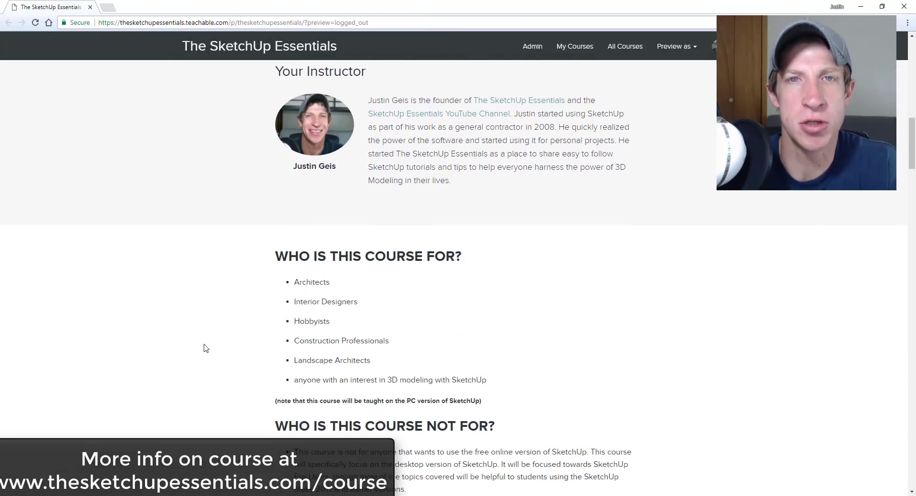
scroll("down", 3)
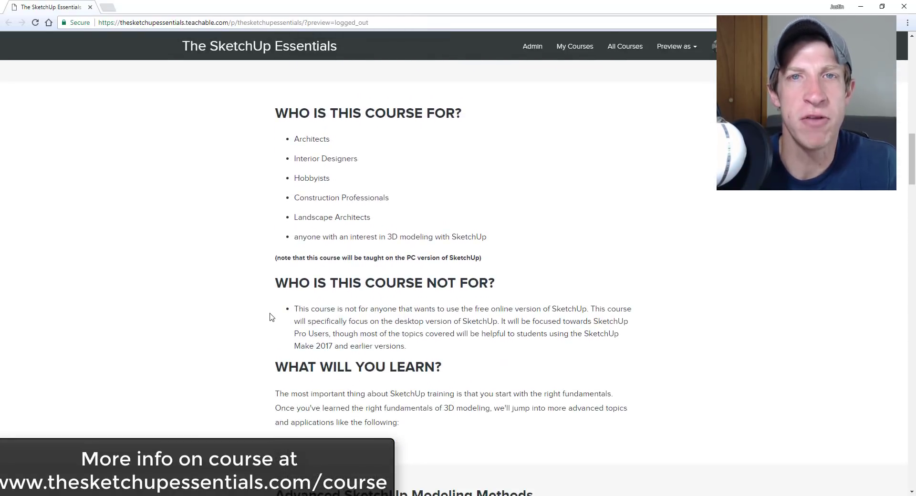
scroll("down", 3)
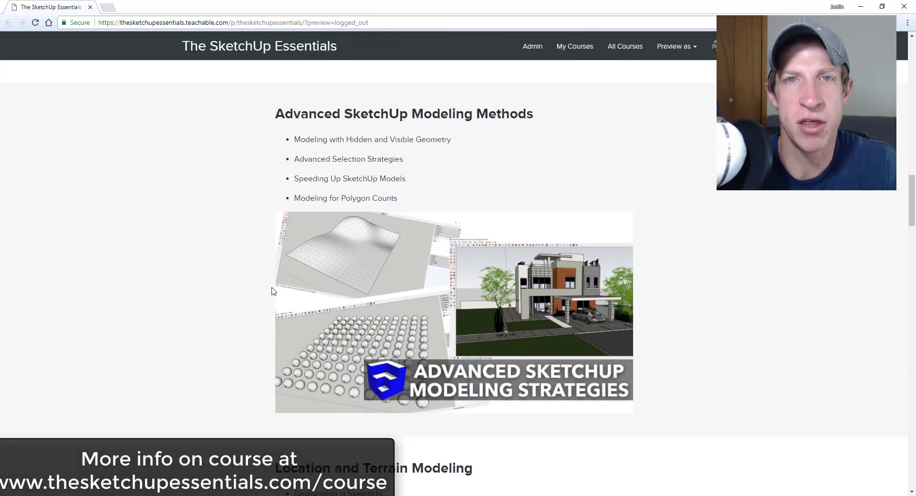
scroll("down", 3)
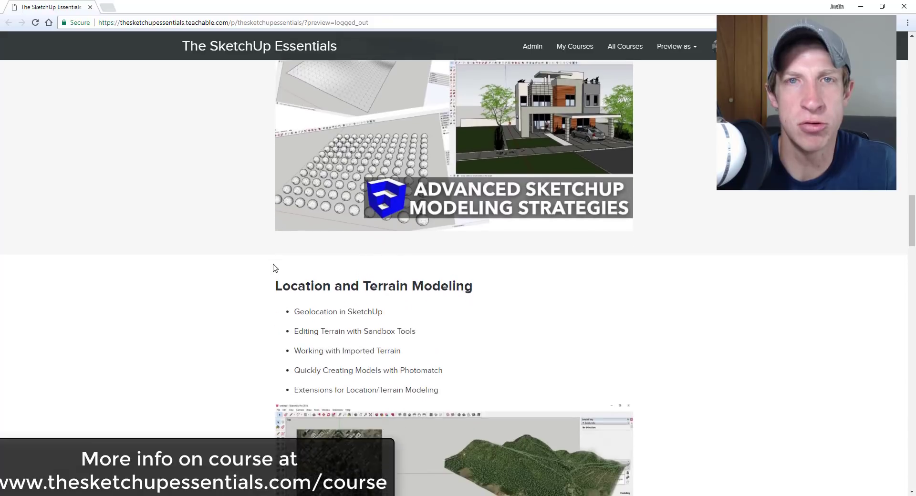
scroll("down", 3)
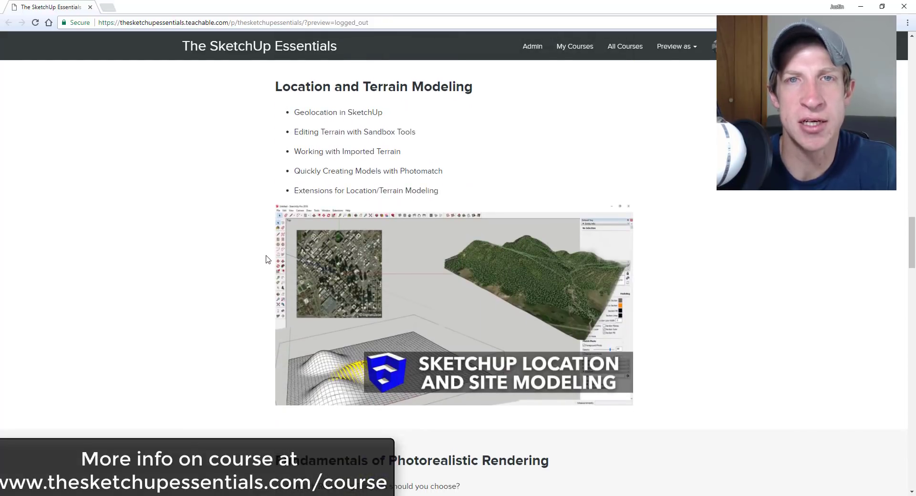
scroll("down", 3)
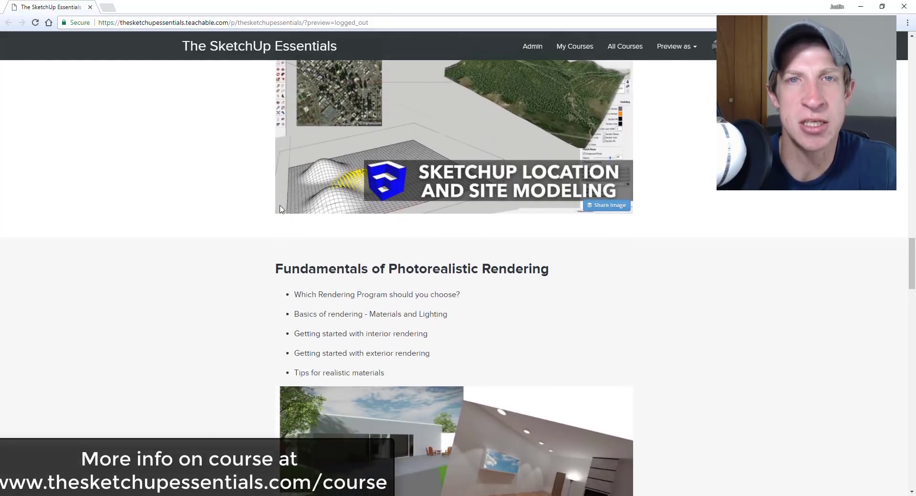
scroll("down", 3)
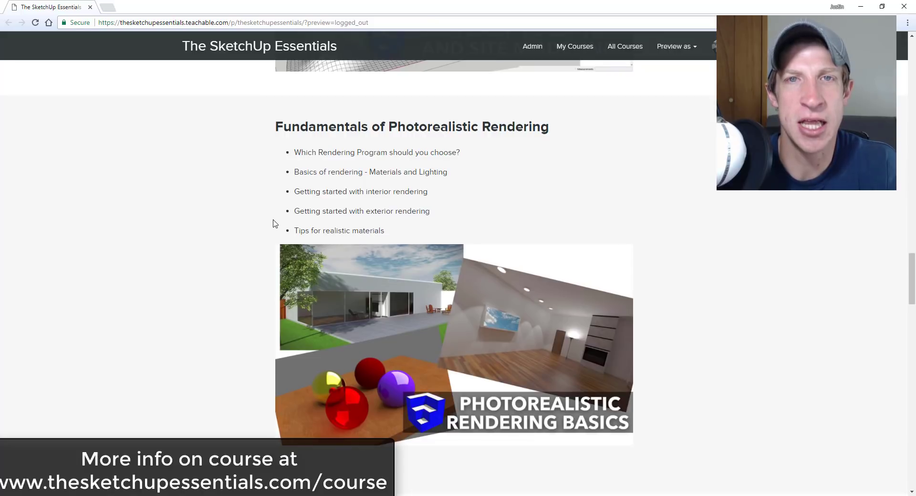
scroll("down", 3)
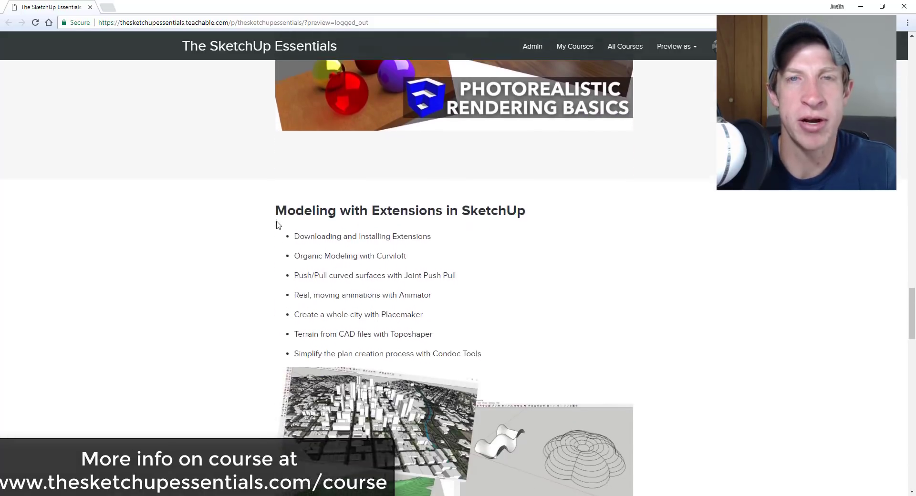
scroll("down", 3)
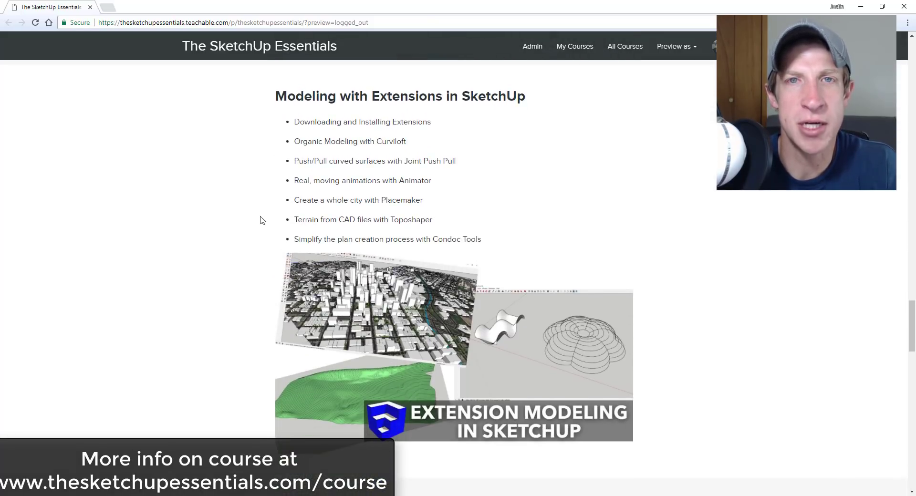
scroll("down", 3)
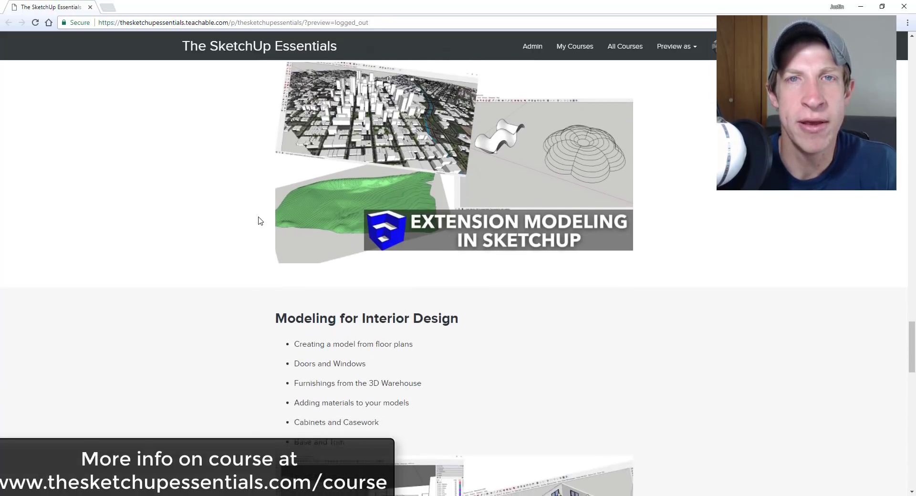
scroll("down", 3)
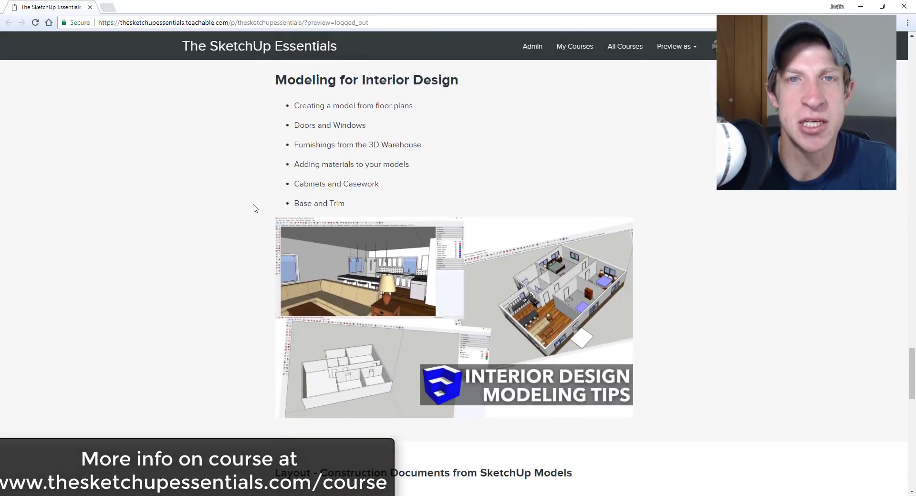
scroll("down", 3)
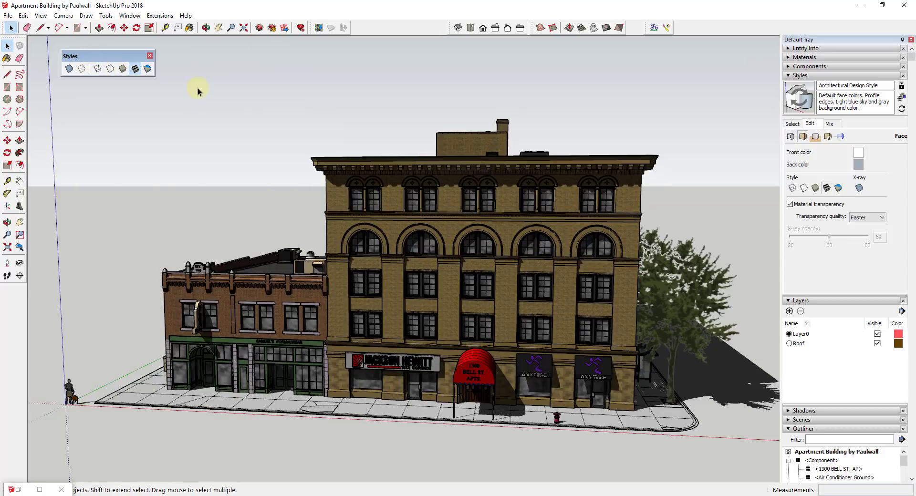
mouse_move(52, 5)
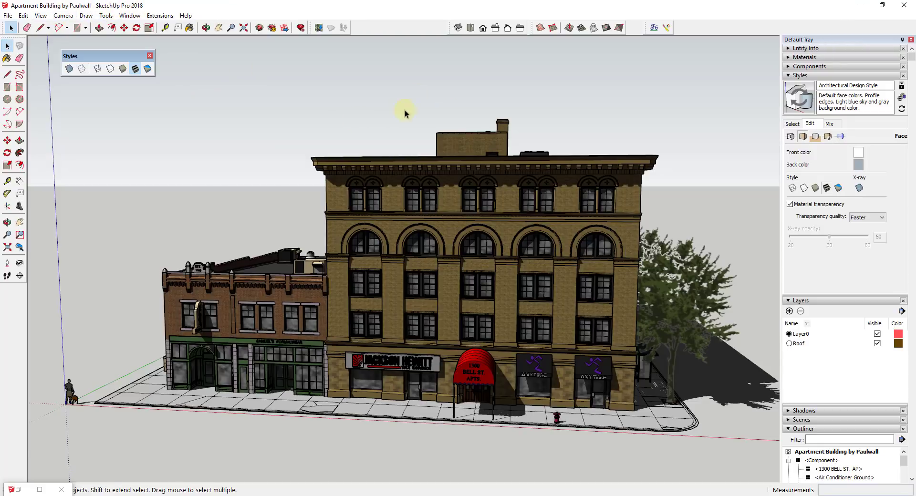
mouse_move(431, 201)
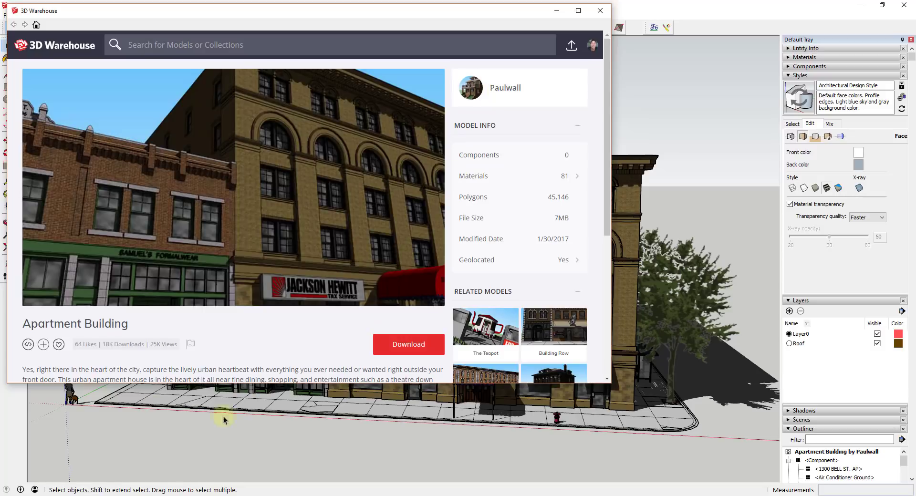
mouse_move(273, 355)
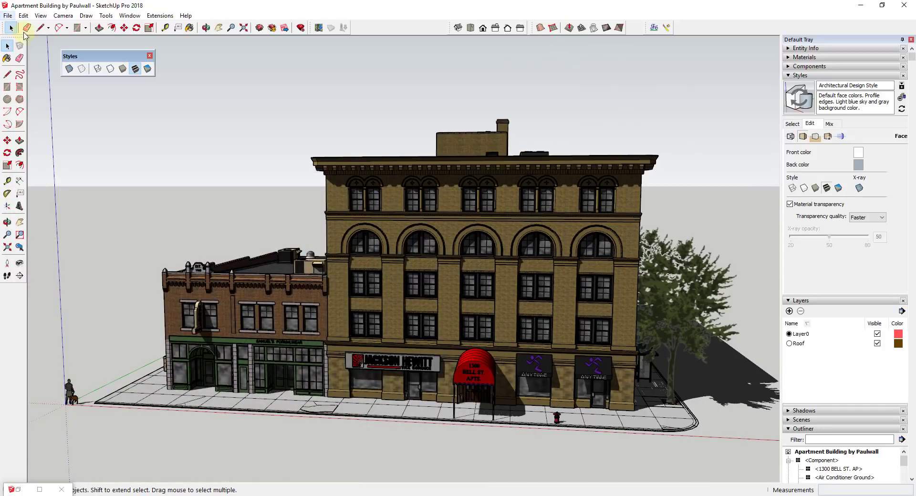
mouse_move(130, 95)
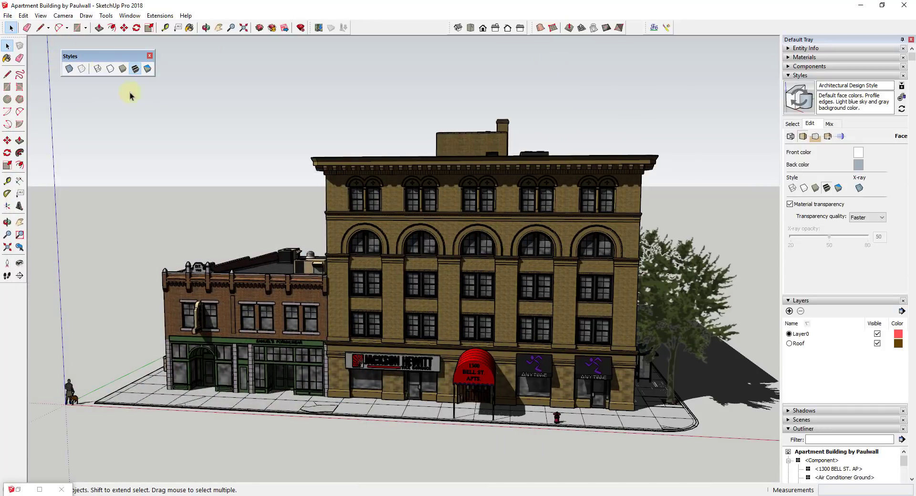
mouse_move(160, 93)
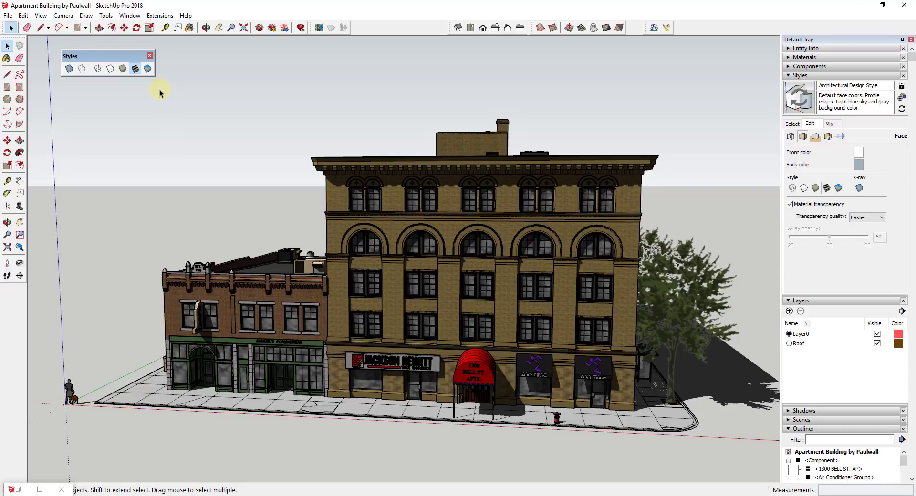
mouse_move(82, 69)
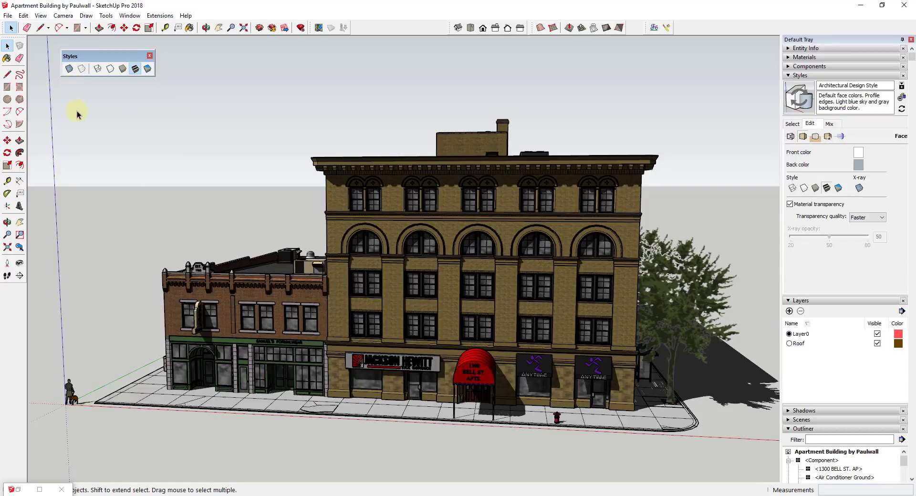
mouse_move(63, 60)
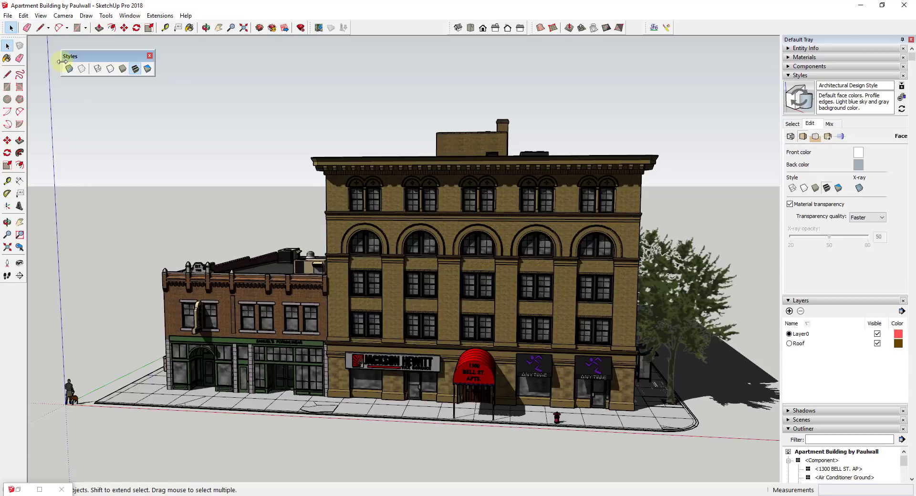
mouse_move(68, 70)
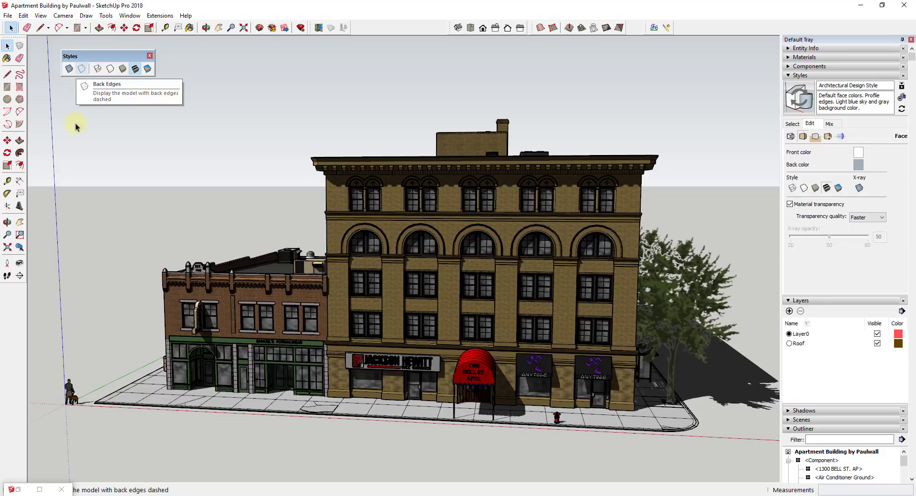
mouse_move(81, 158)
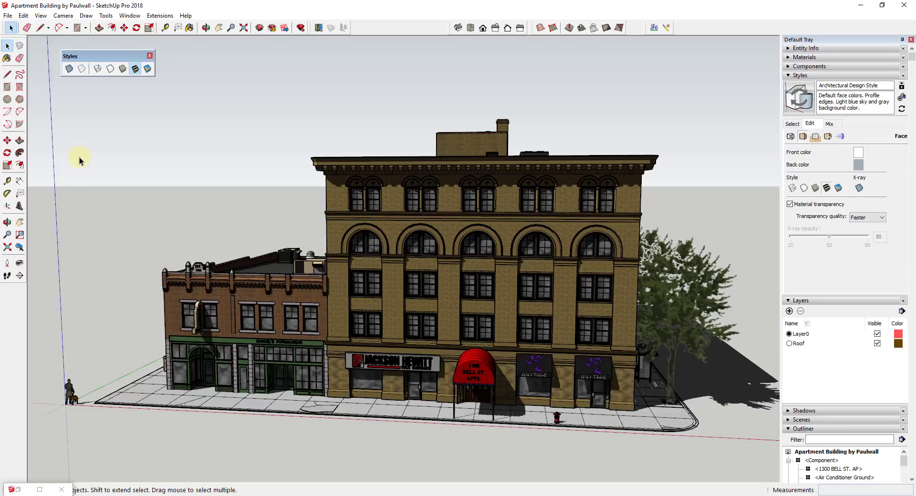
mouse_move(69, 68)
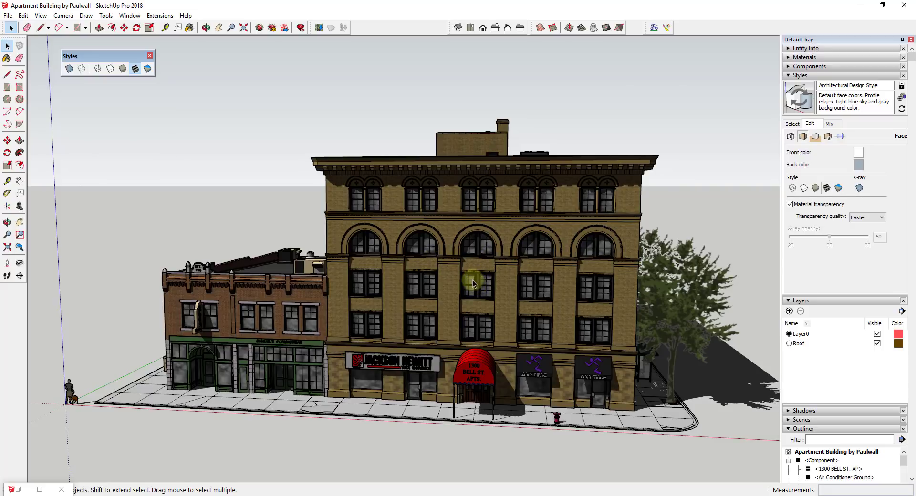
mouse_move(231, 93)
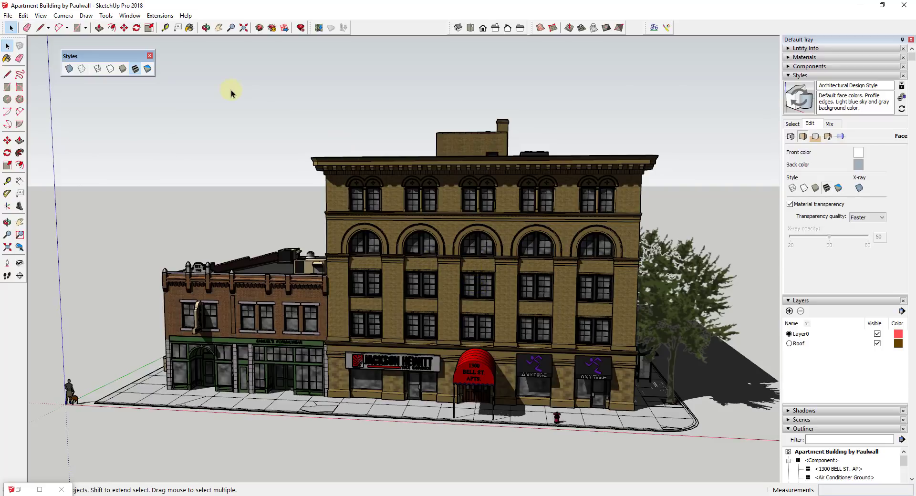
mouse_move(98, 89)
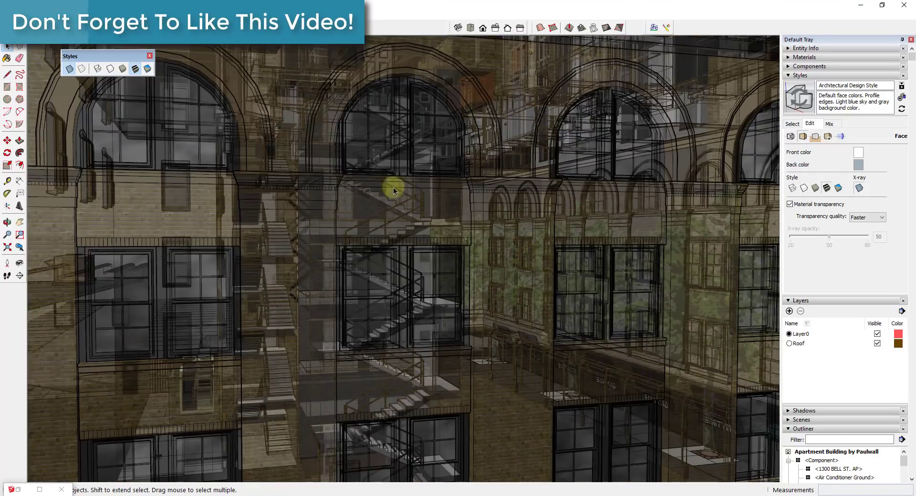
mouse_move(487, 227)
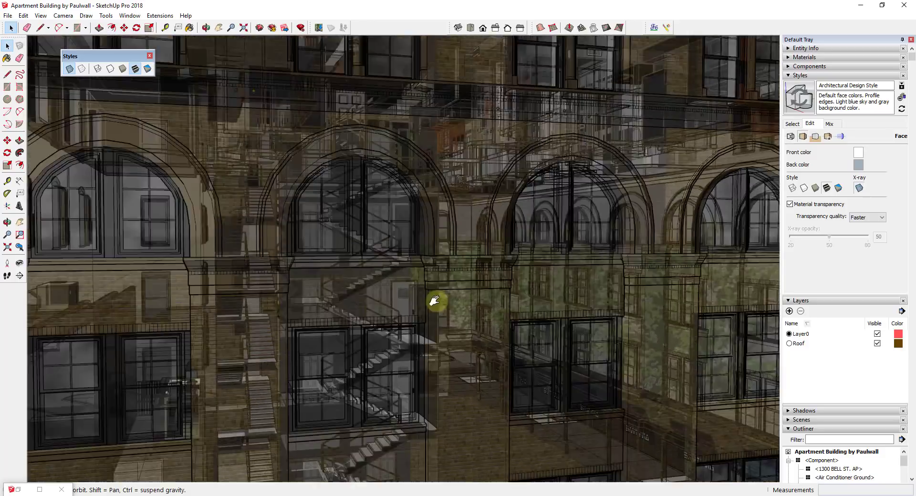
left_click_drag(435, 301, 470, 368)
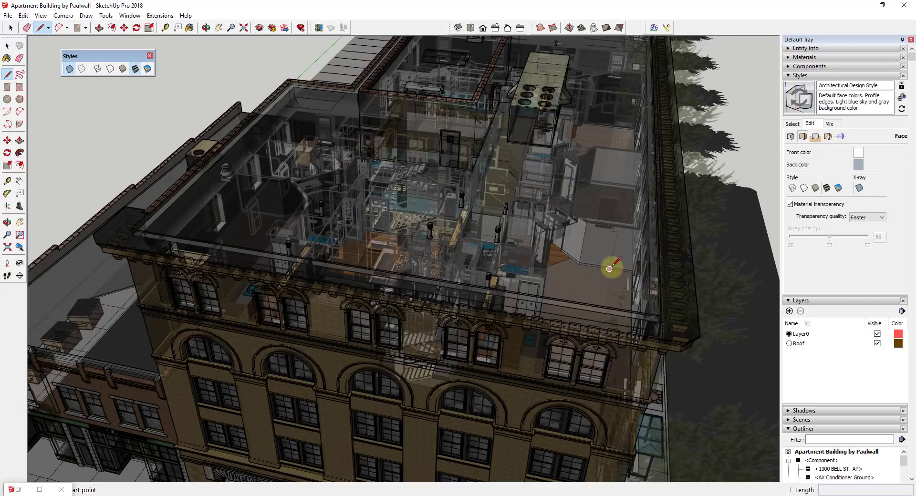
mouse_move(580, 201)
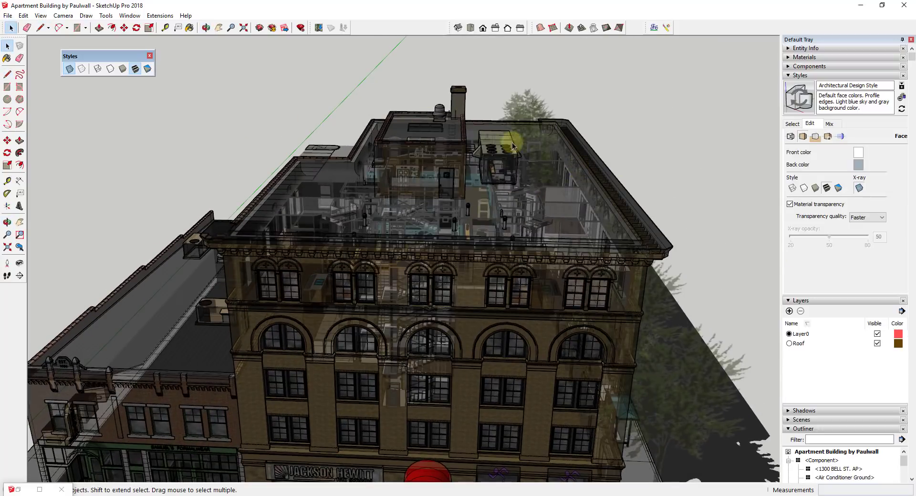
mouse_move(630, 232)
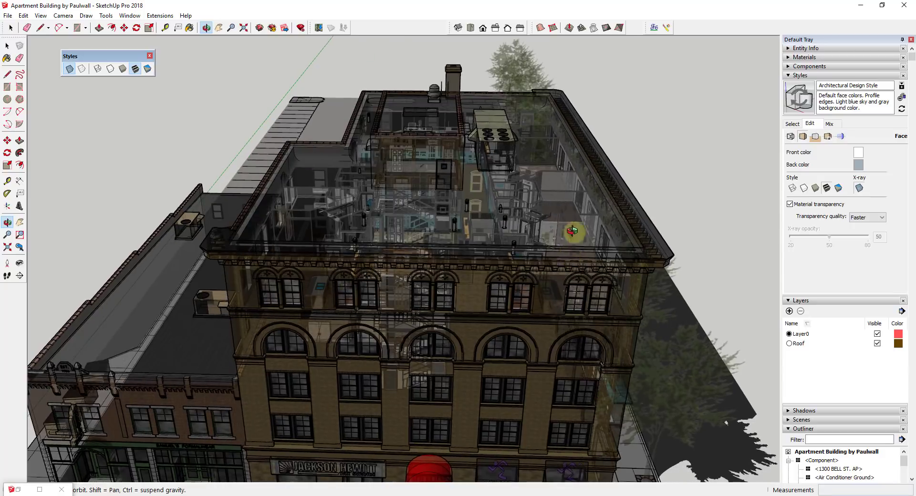
left_click_drag(573, 232, 504, 244)
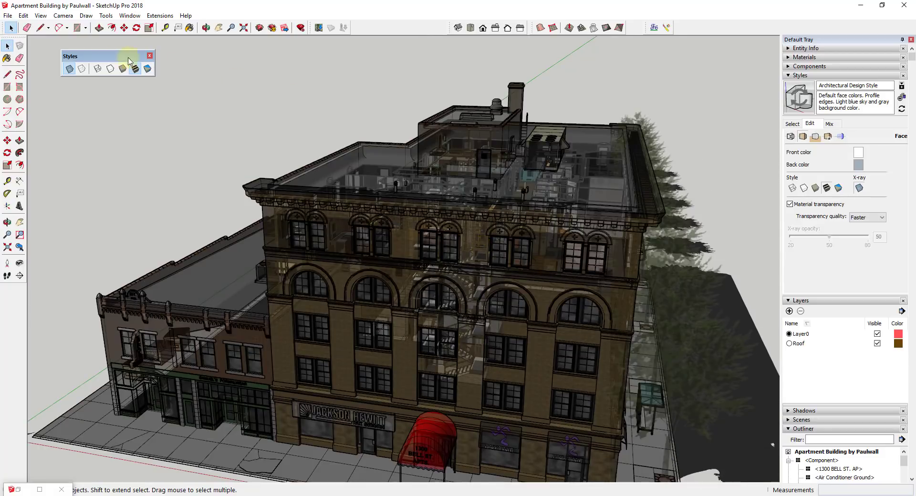
Toggle X-ray on and off several times, leaving the building's faces opaque.
left_click(68, 68)
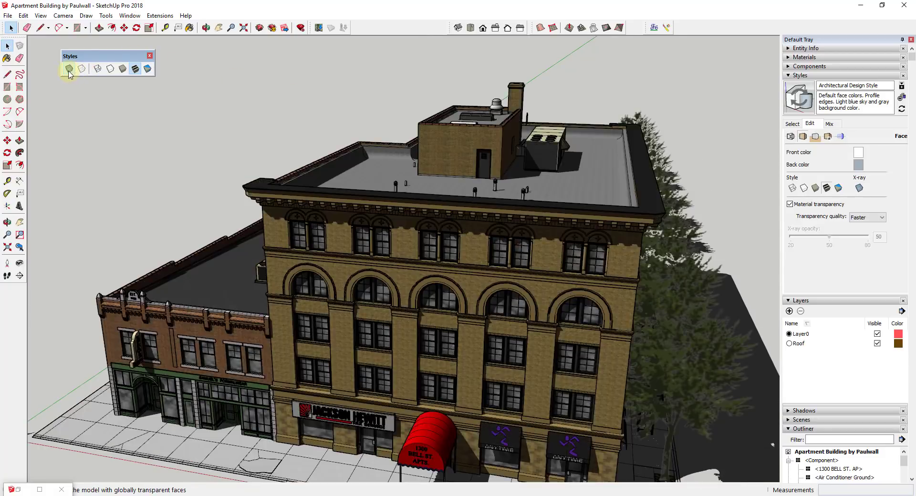
left_click(68, 68)
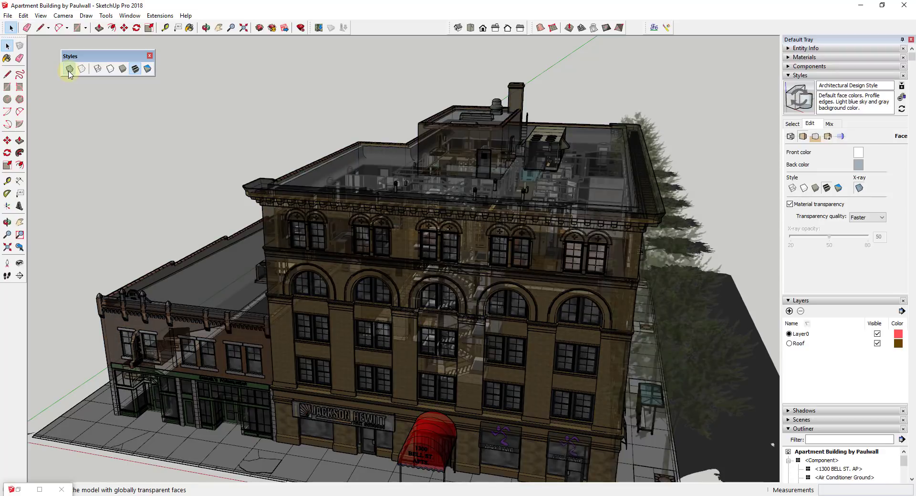
left_click(68, 68)
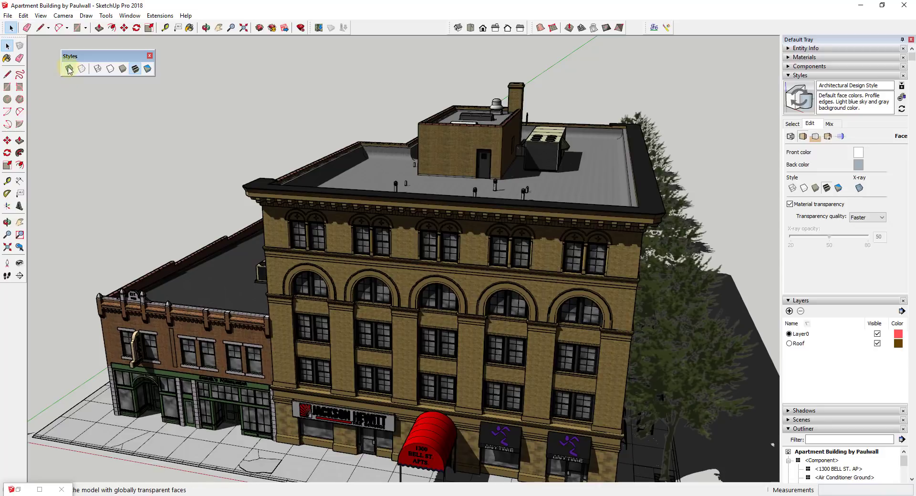
left_click(134, 68)
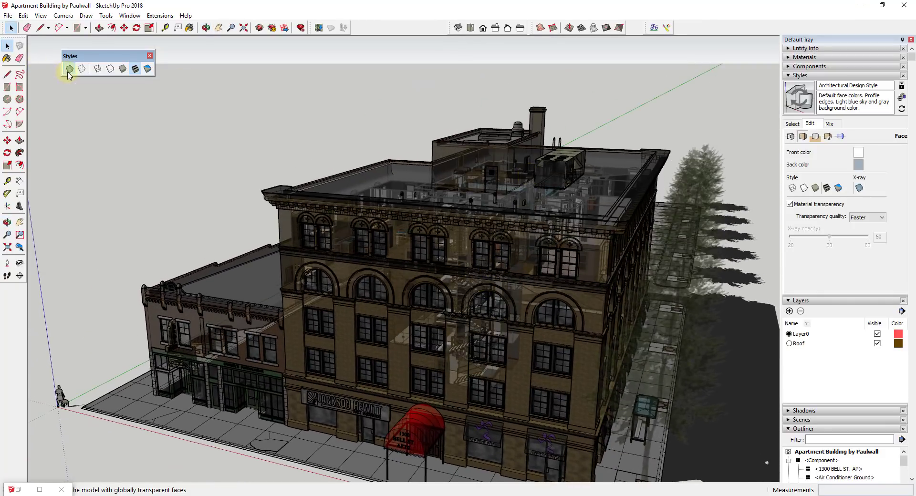
left_click(69, 68)
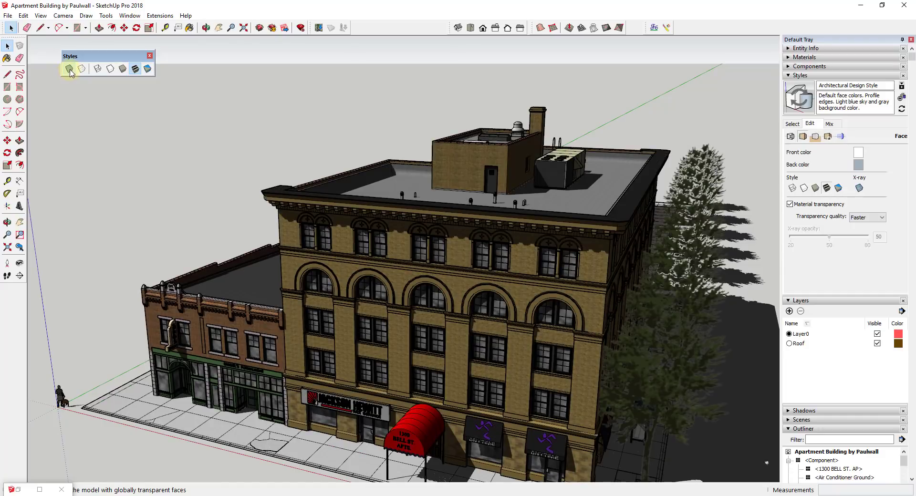
left_click(81, 69)
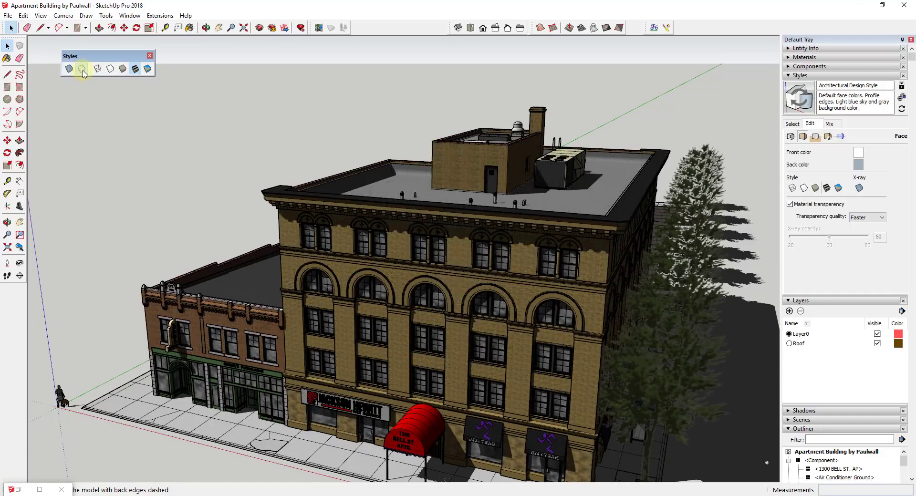
Turn X-ray back on and orbit toward the front facade at a lower angle.
left_click(68, 68)
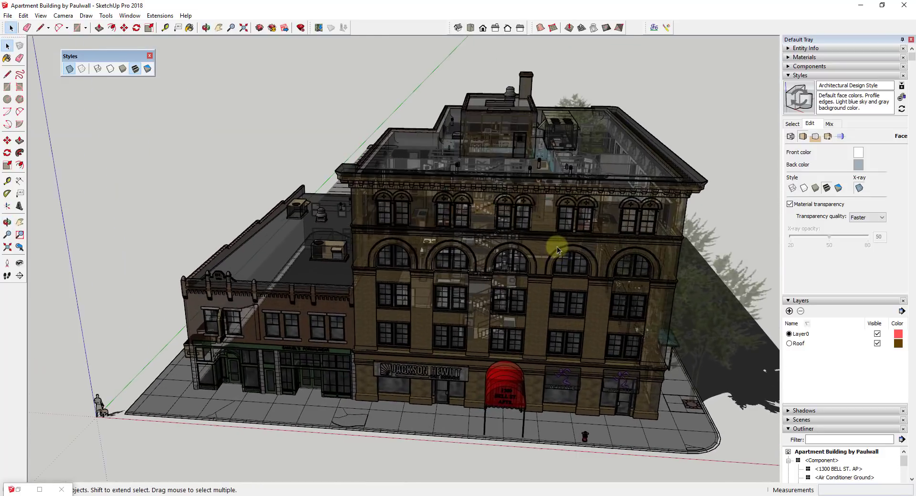
left_click_drag(558, 249, 625, 187)
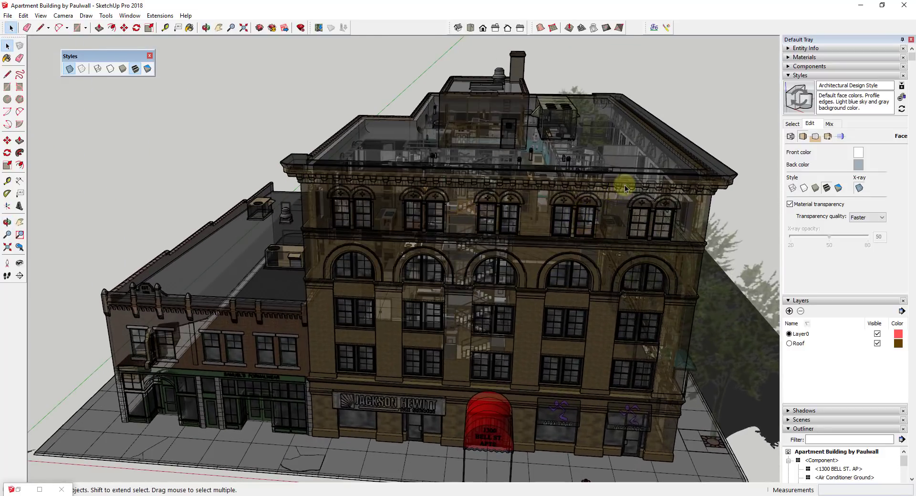
mouse_move(625, 259)
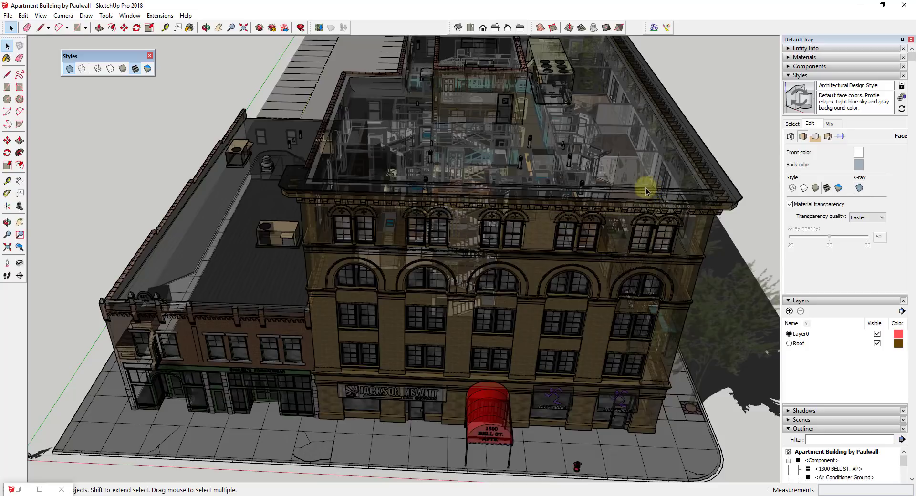
mouse_move(581, 81)
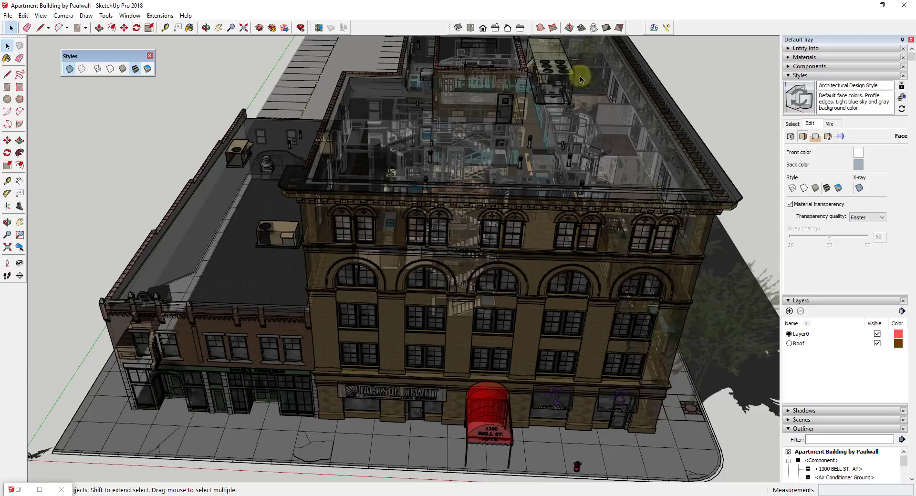
left_click_drag(582, 79, 653, 291)
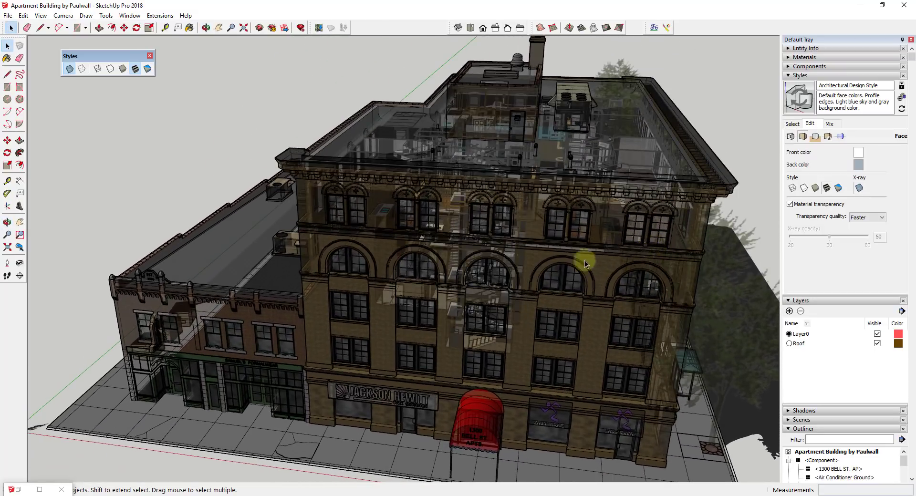
mouse_move(169, 99)
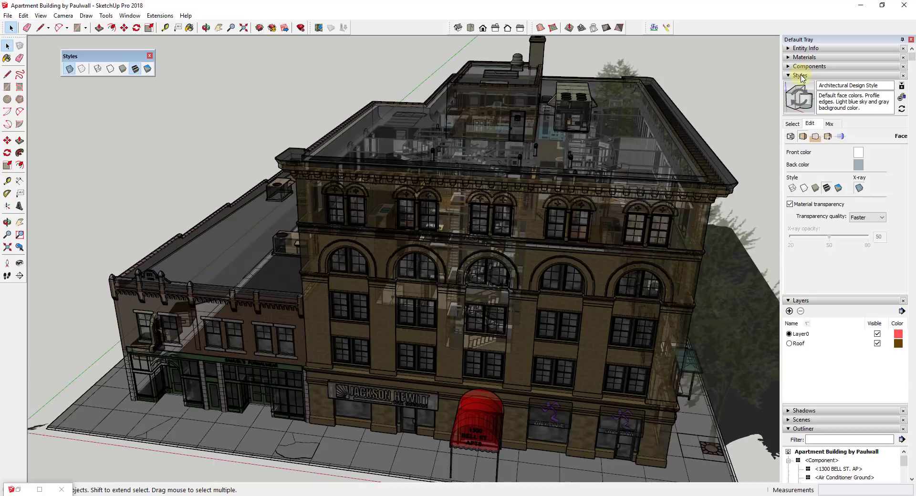
mouse_move(801, 79)
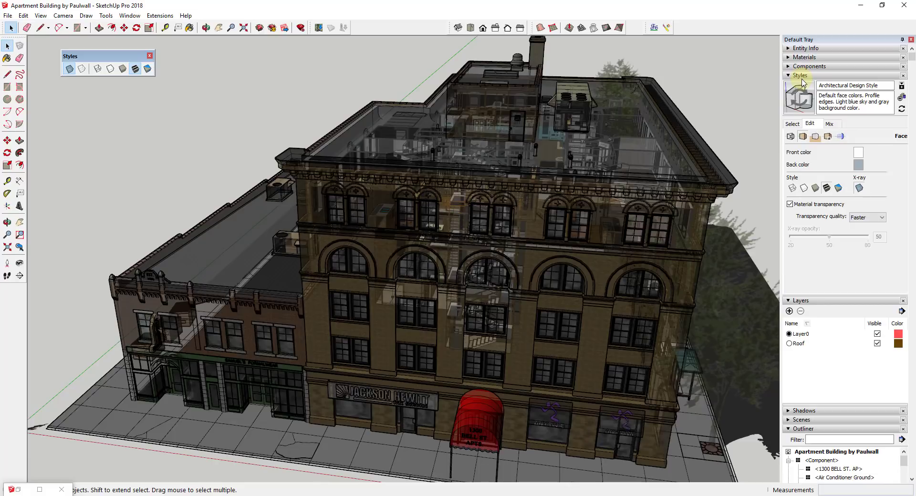
mouse_move(172, 15)
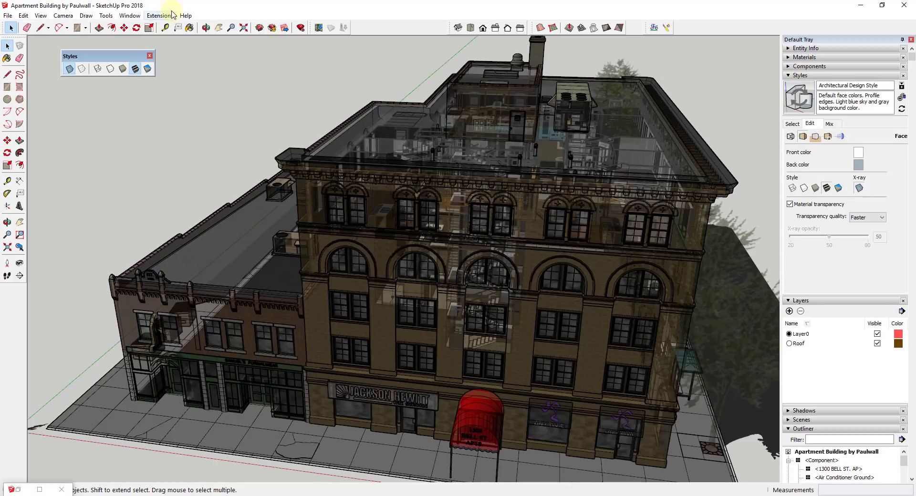
left_click(130, 16)
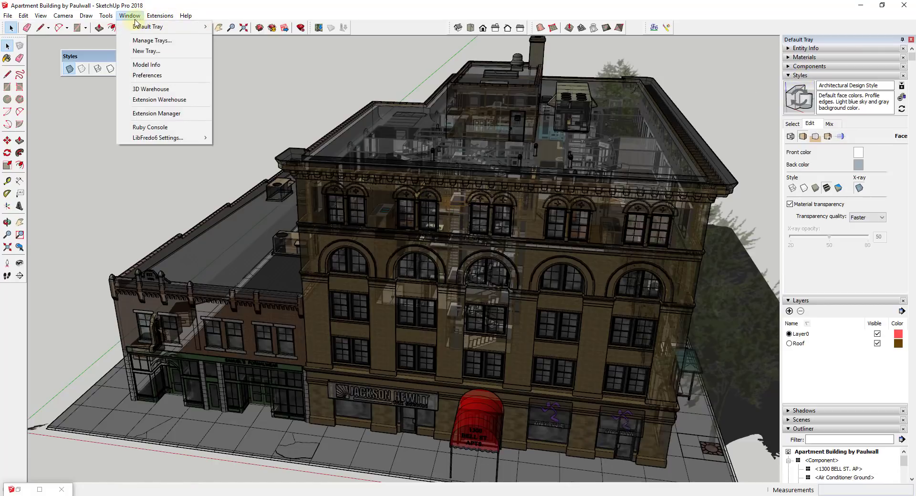
left_click(159, 15)
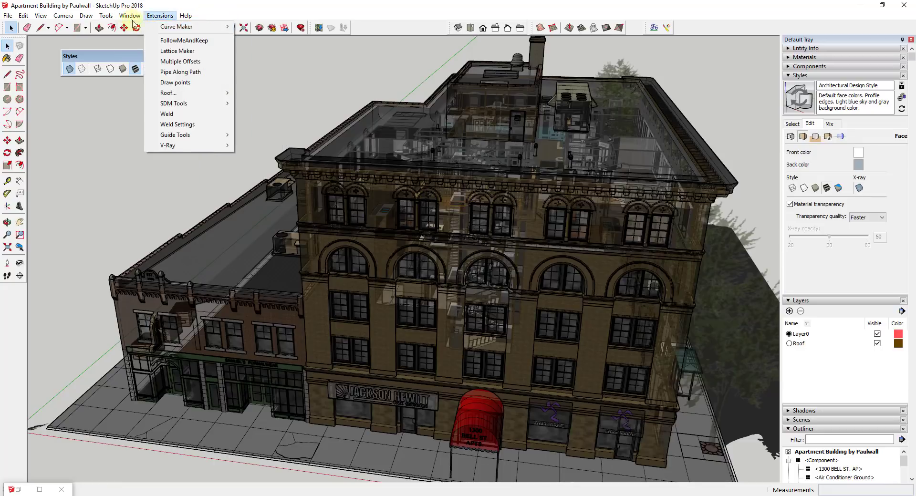
left_click(130, 16)
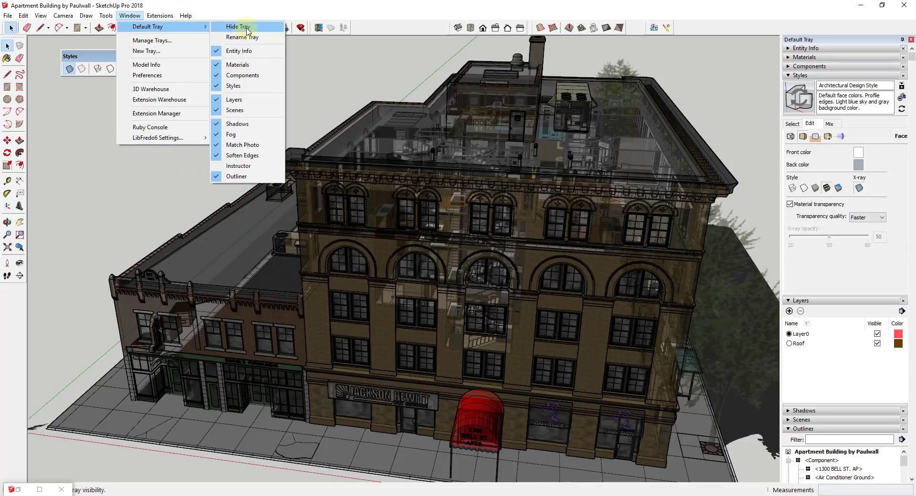
mouse_move(245, 85)
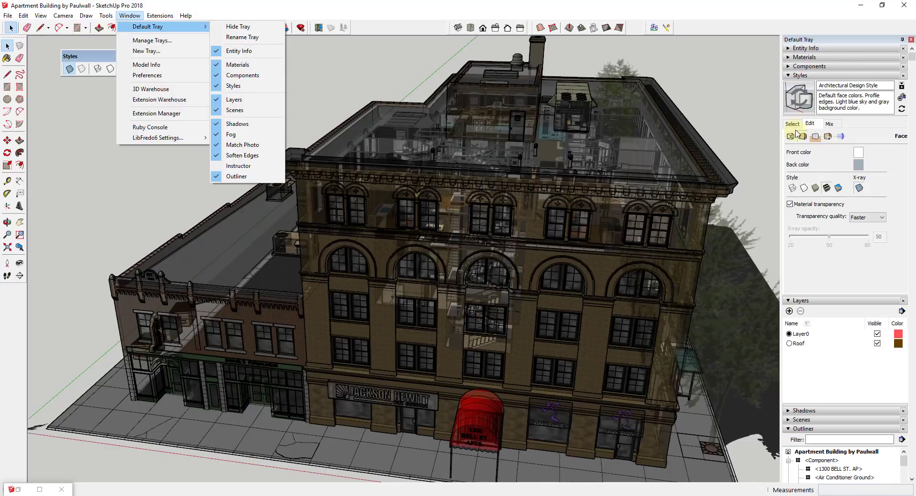
left_click(810, 123)
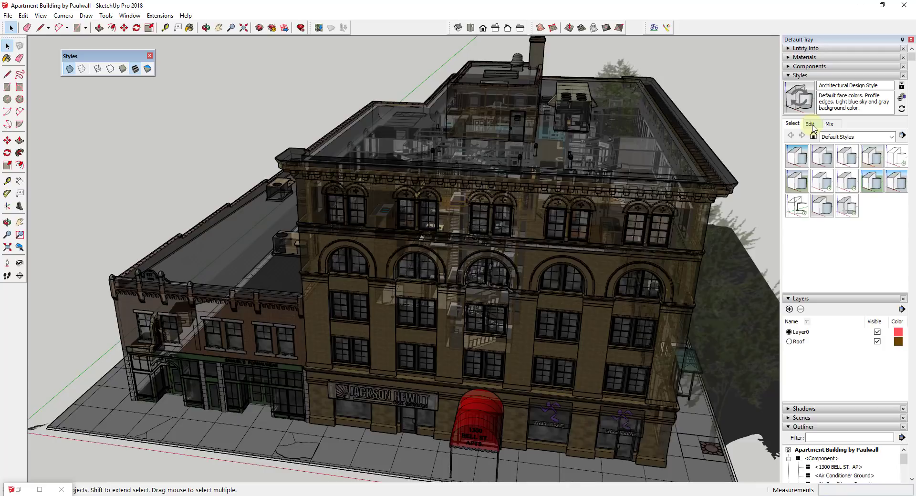
left_click(809, 123)
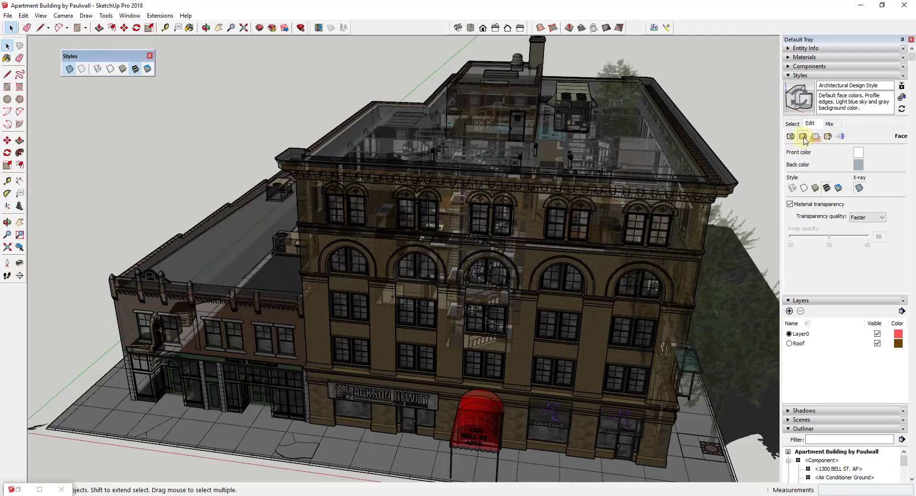
mouse_move(804, 136)
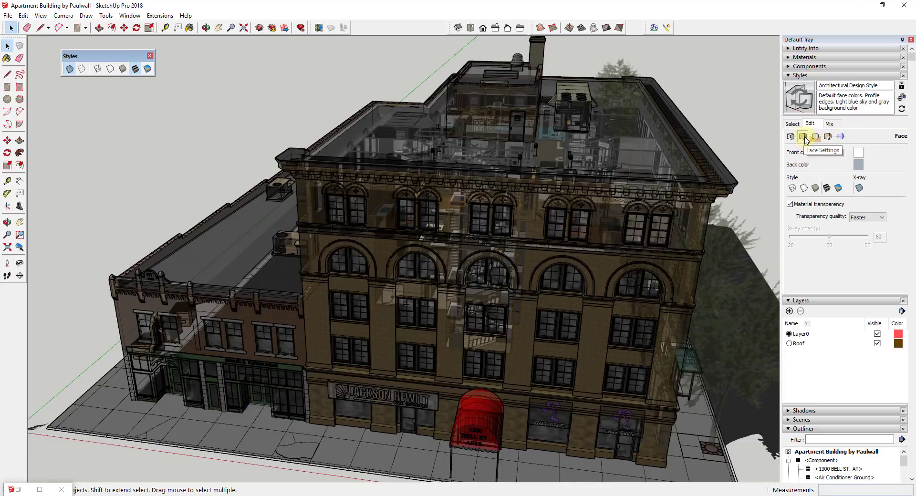
mouse_move(820, 148)
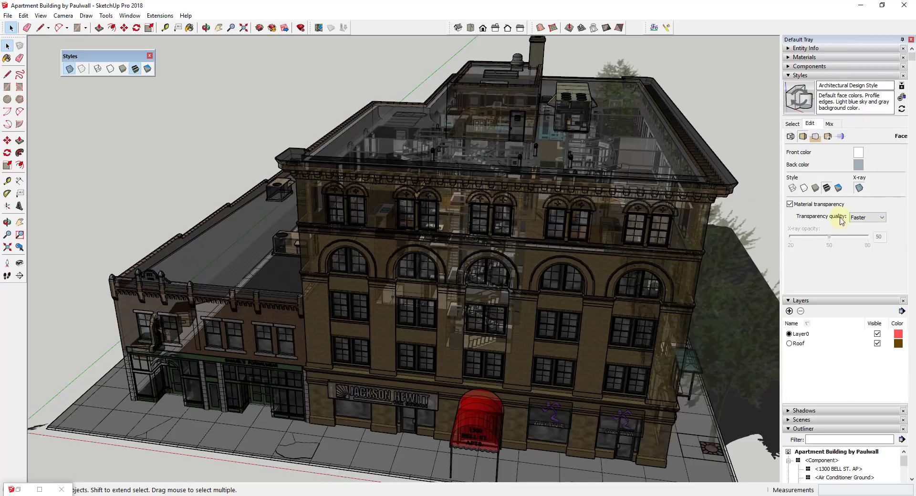
mouse_move(824, 235)
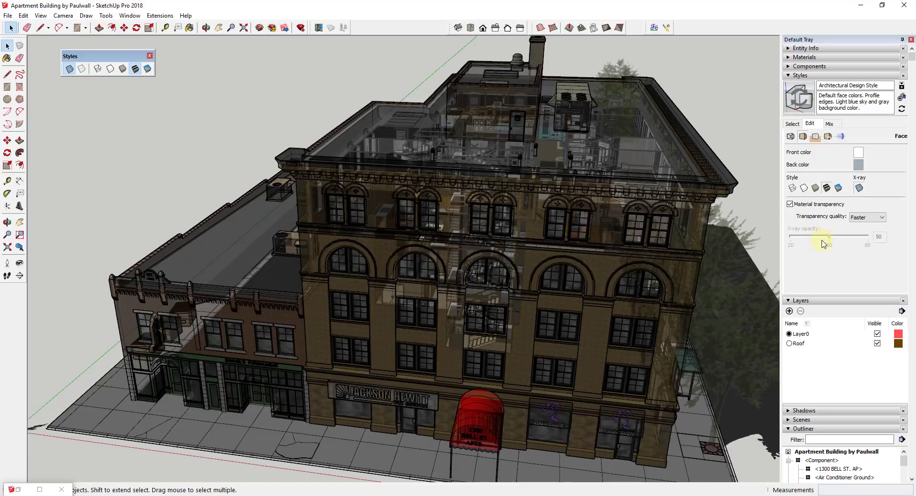
mouse_move(851, 227)
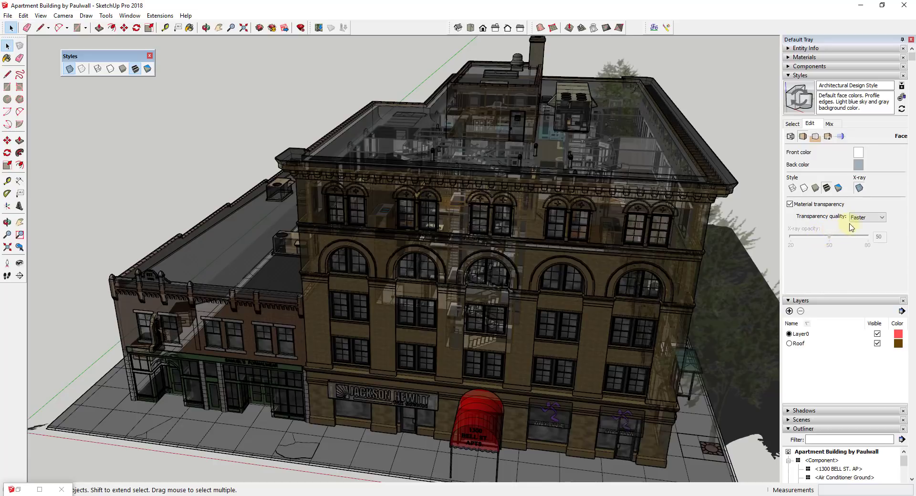
Set transparency quality to Nicer and settle the X-ray opacity slider at 33.
left_click(883, 216)
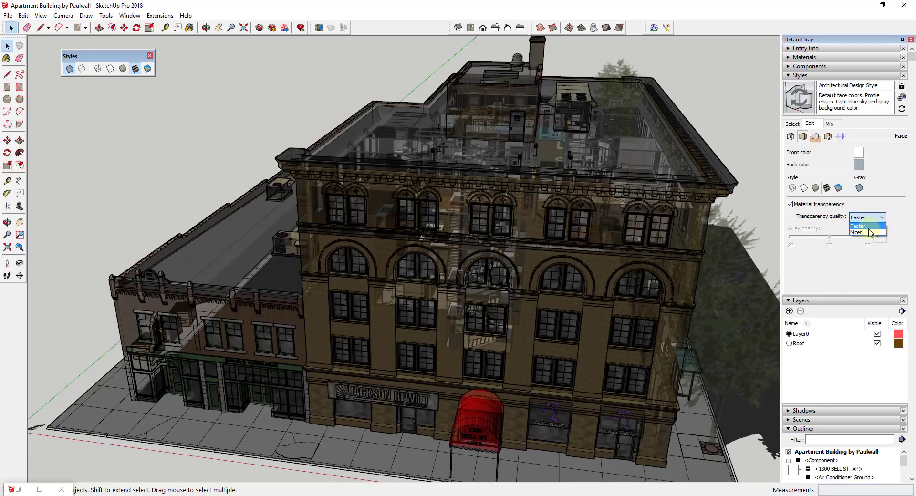
left_click(855, 232)
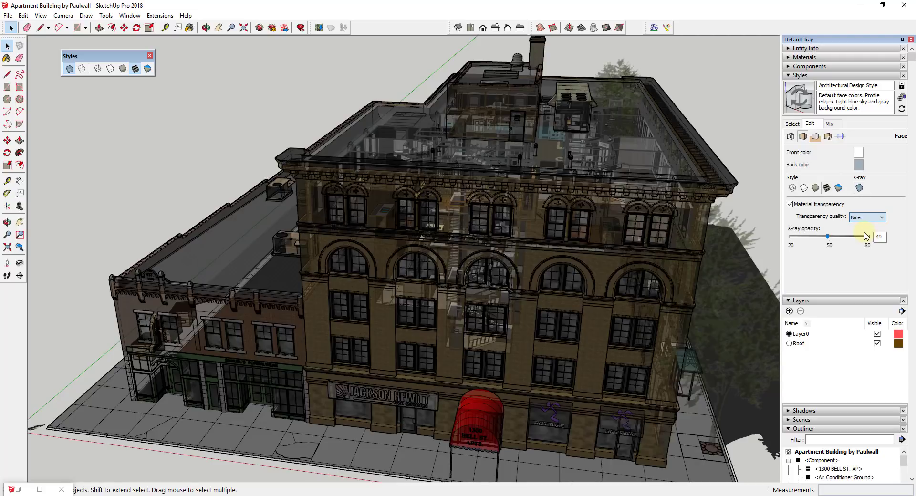
left_click_drag(843, 236, 826, 236)
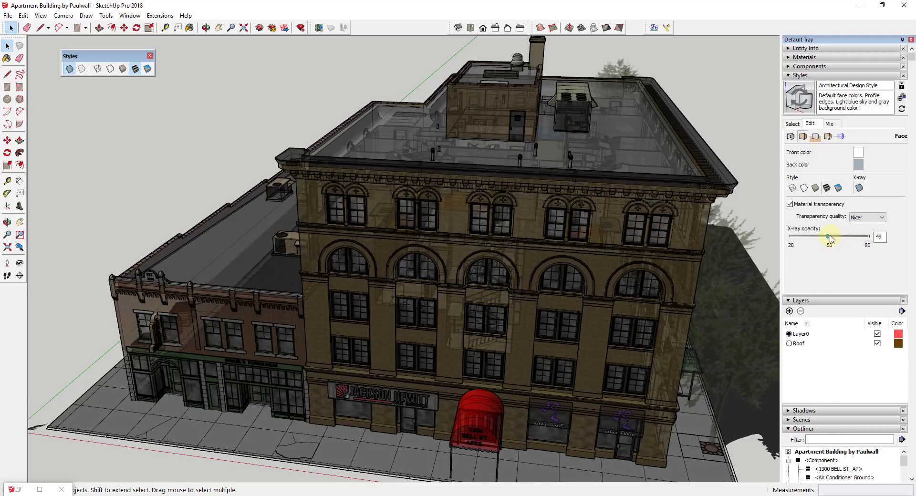
left_click_drag(830, 237, 858, 236)
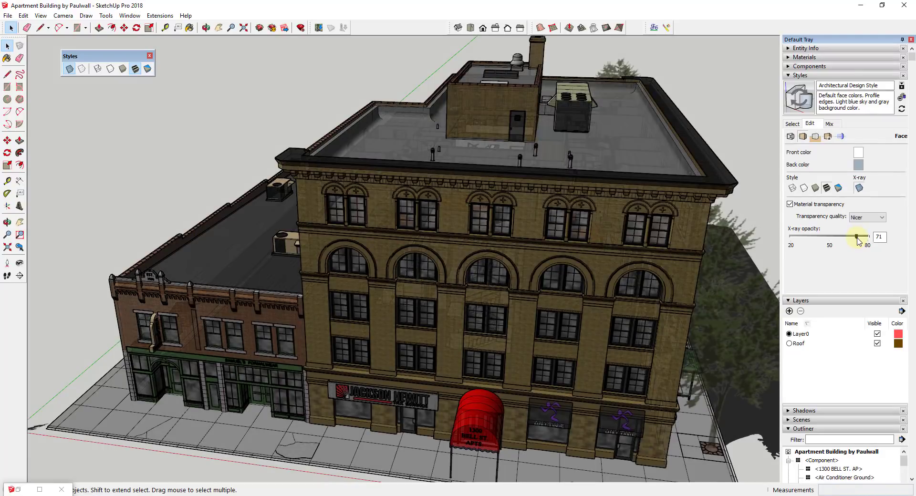
left_click_drag(859, 236, 800, 238)
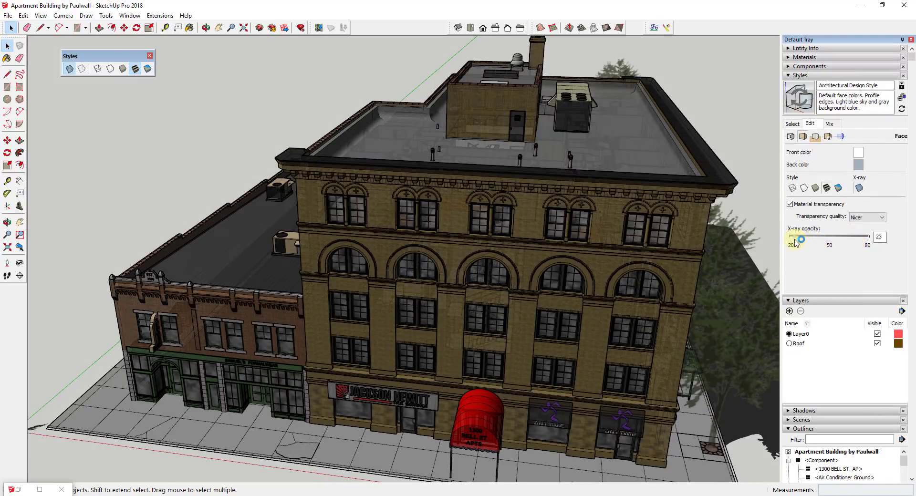
left_click_drag(802, 240, 793, 240)
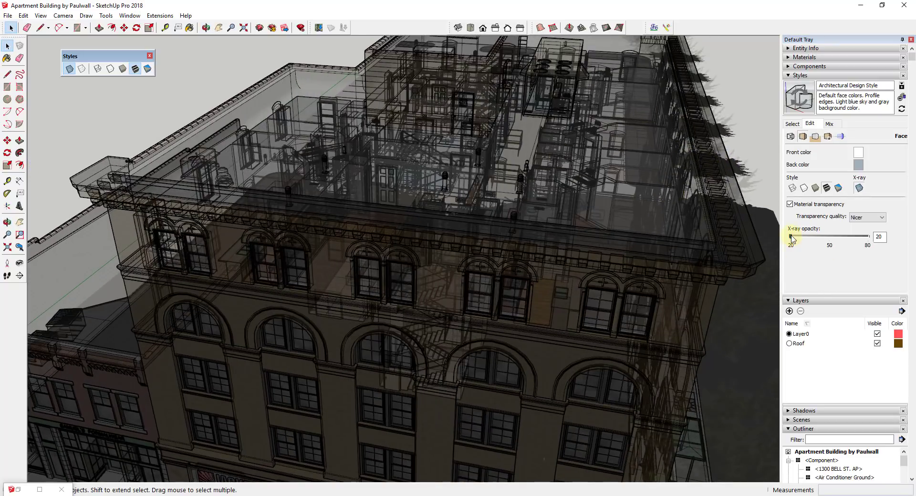
left_click_drag(790, 236, 803, 237)
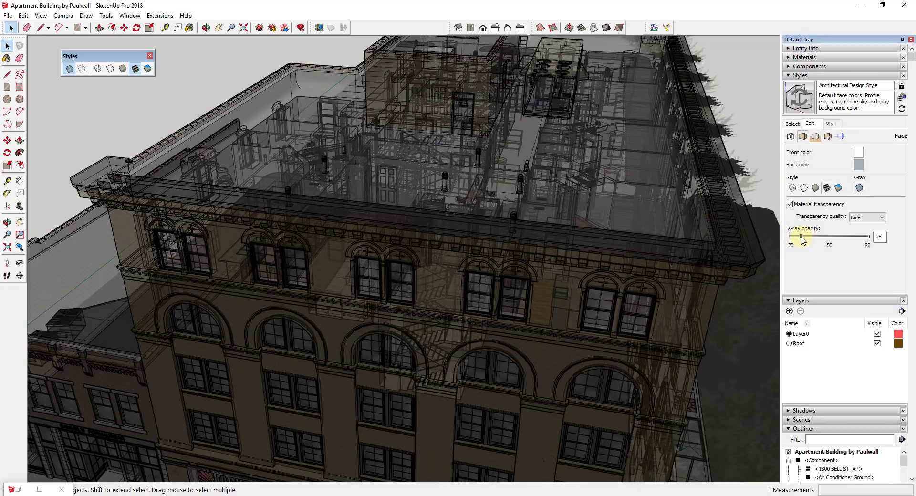
left_click_drag(802, 236, 809, 236)
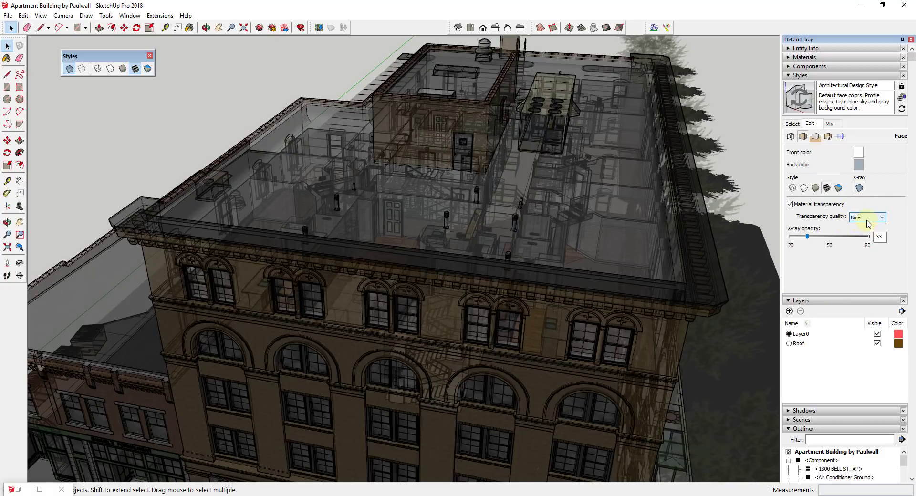
Pick a different option from the Transparency quality dropdown.
left_click(884, 217)
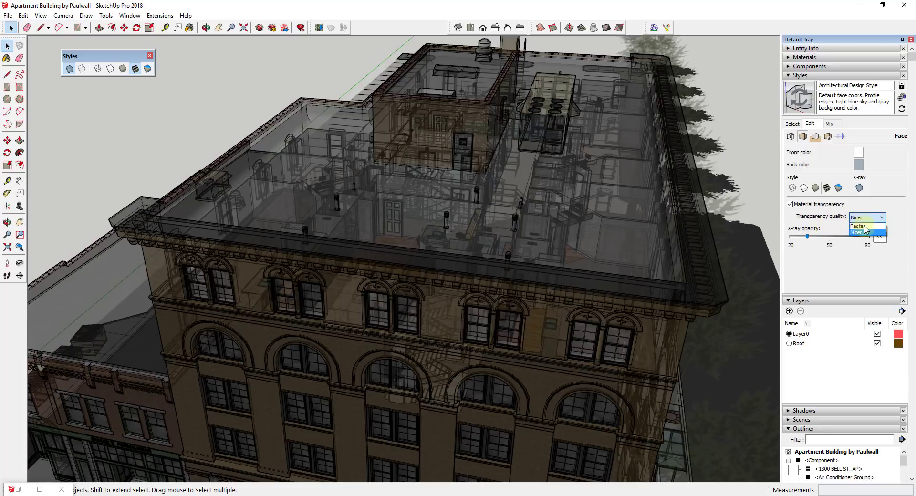
left_click(858, 226)
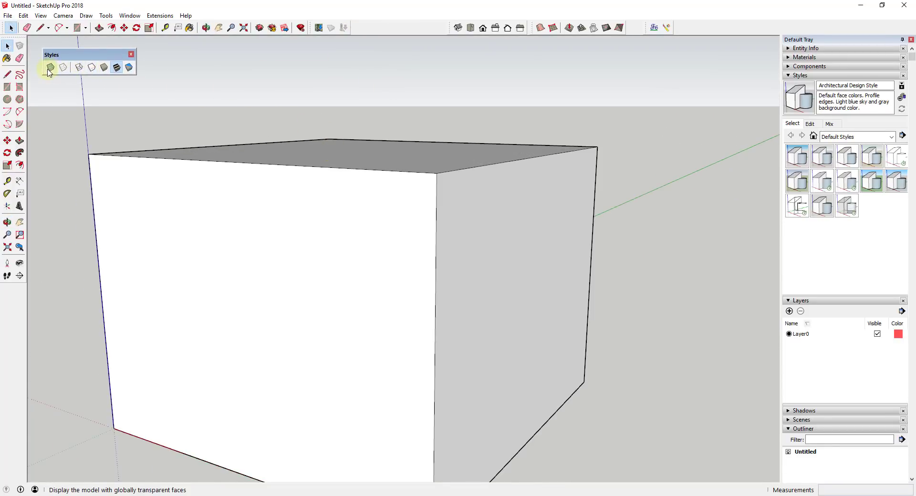
left_click(50, 67)
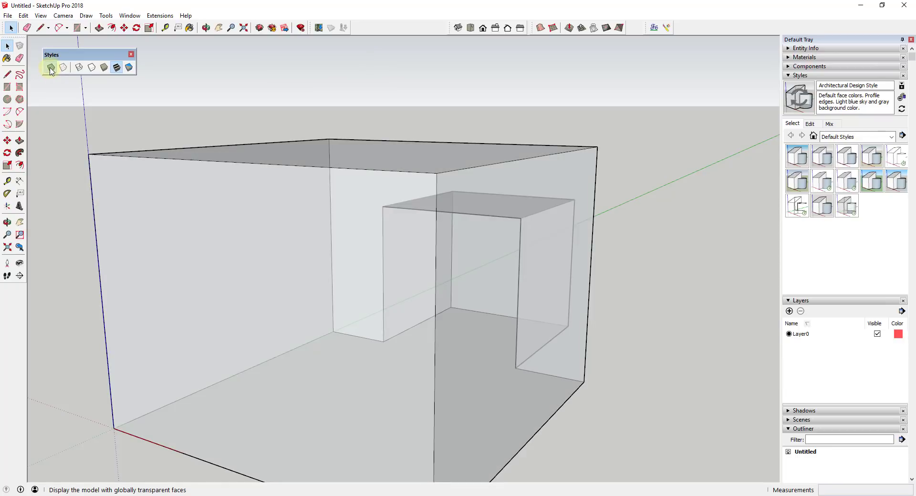
left_click(50, 68)
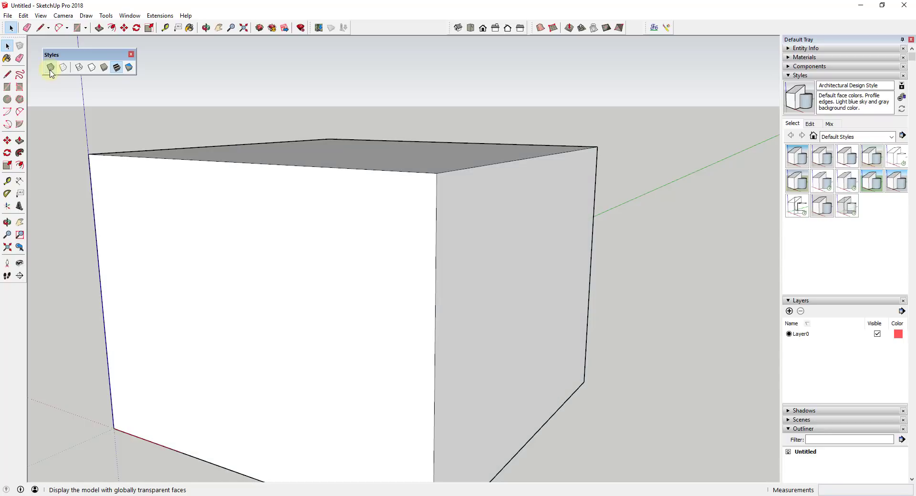
left_click(63, 67)
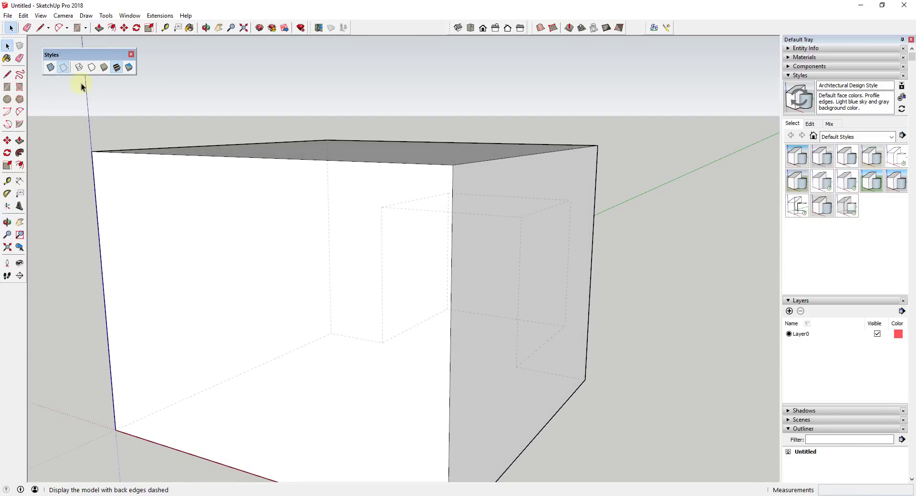
mouse_move(533, 239)
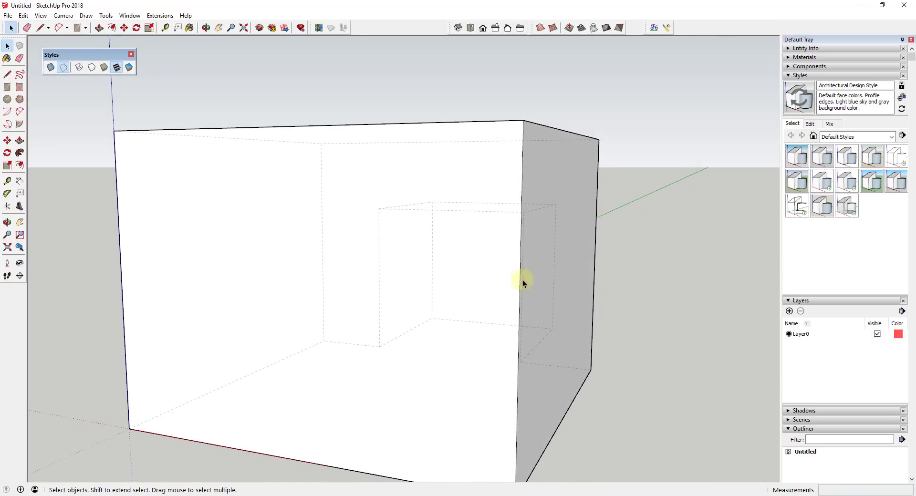
mouse_move(538, 319)
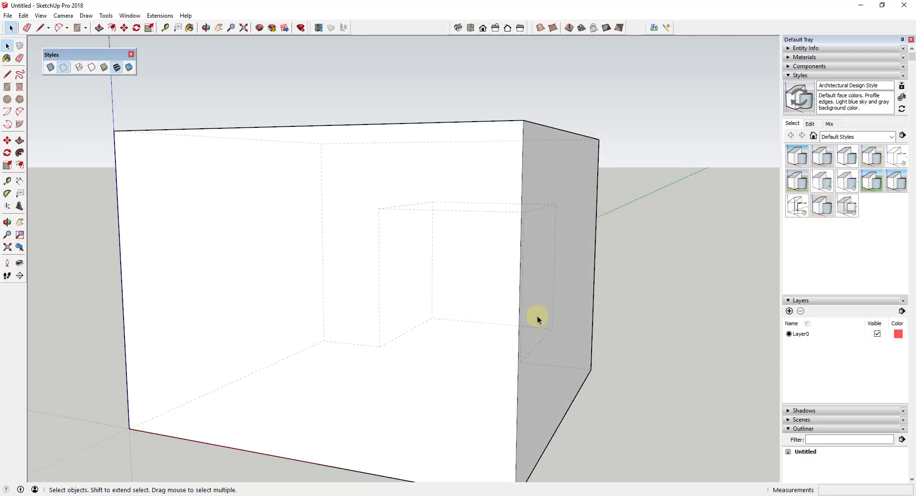
Orbit around the box, start a test line on its top, and toggle Back Edges.
left_click_drag(538, 320, 524, 303)
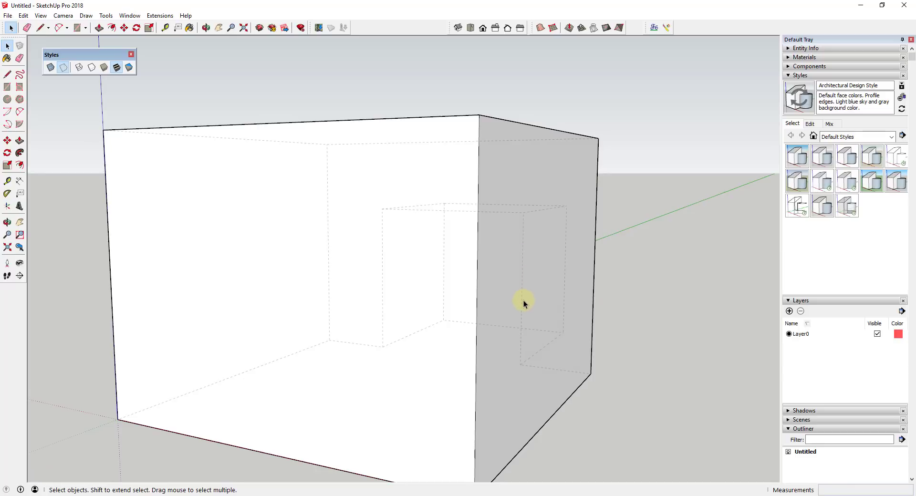
mouse_move(516, 286)
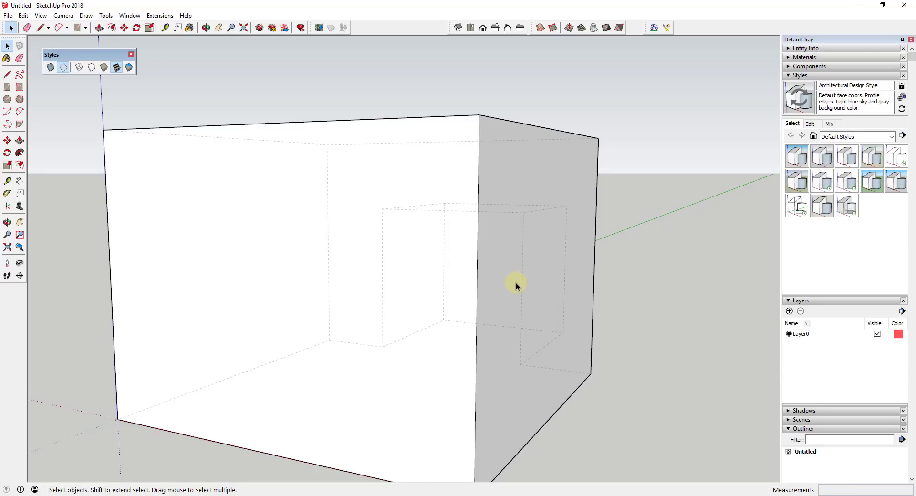
mouse_move(507, 281)
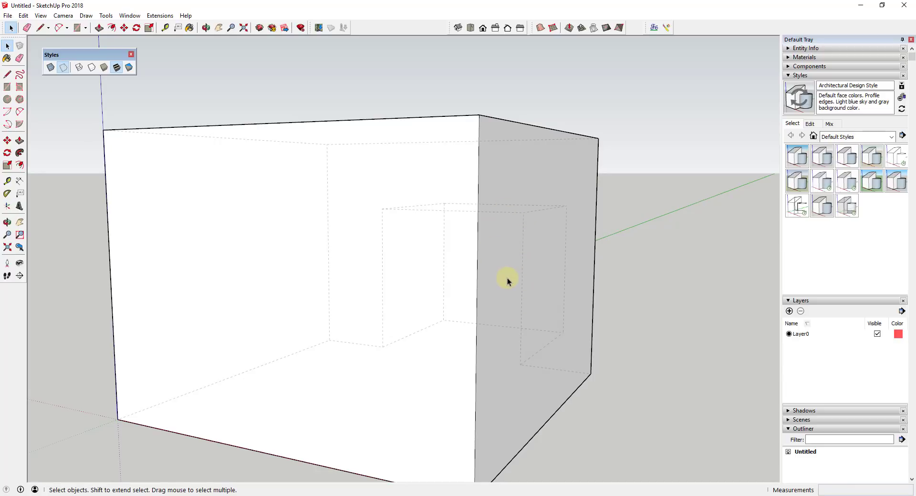
left_click_drag(508, 281, 562, 297)
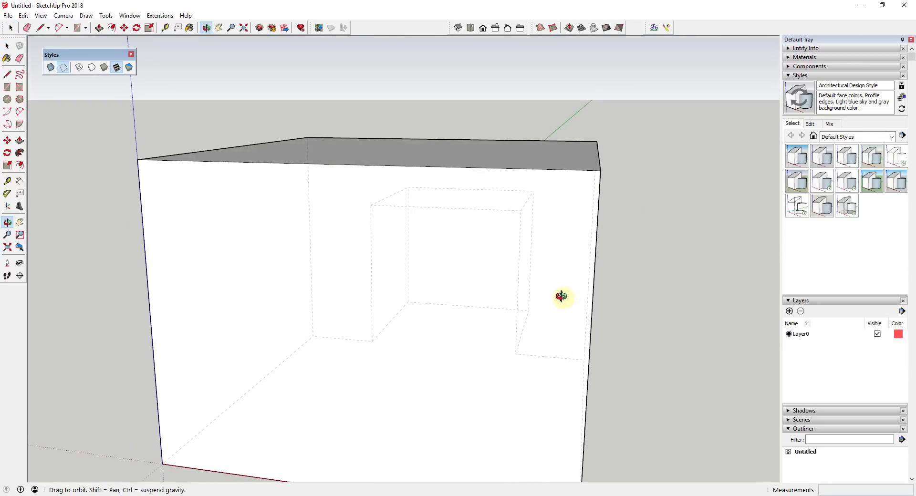
left_click_drag(561, 296, 497, 350)
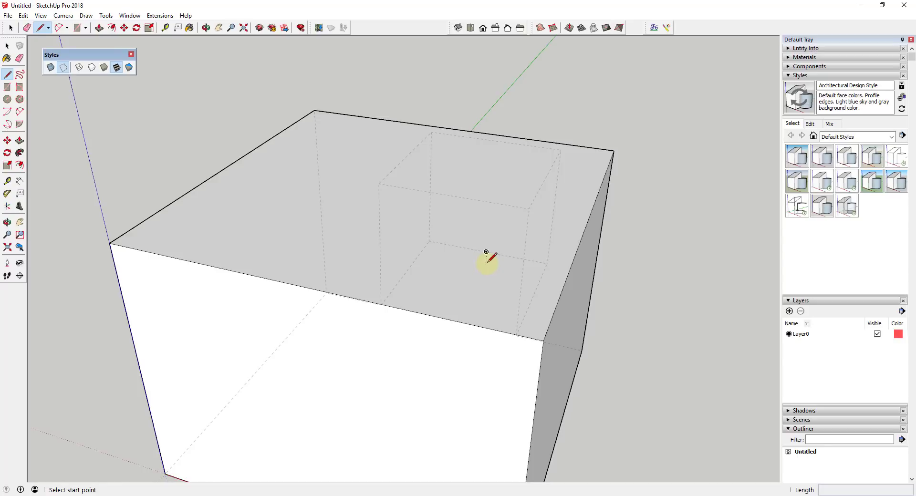
left_click(485, 252)
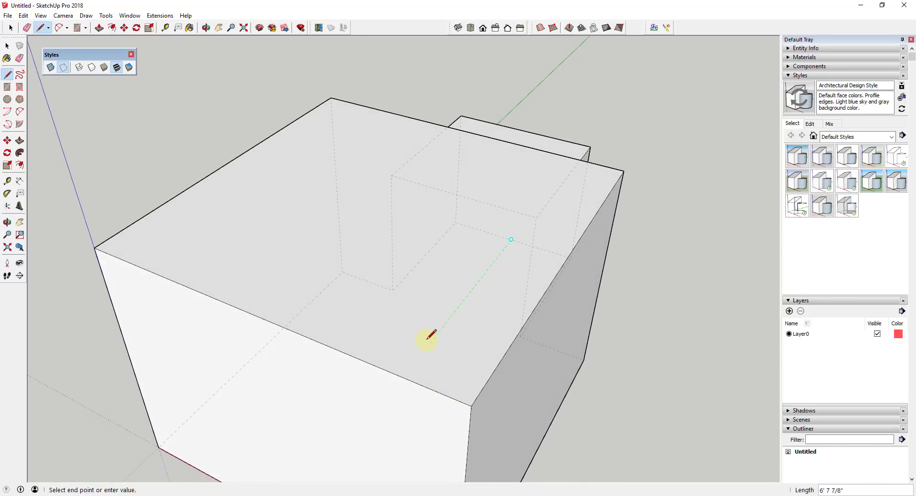
mouse_move(426, 250)
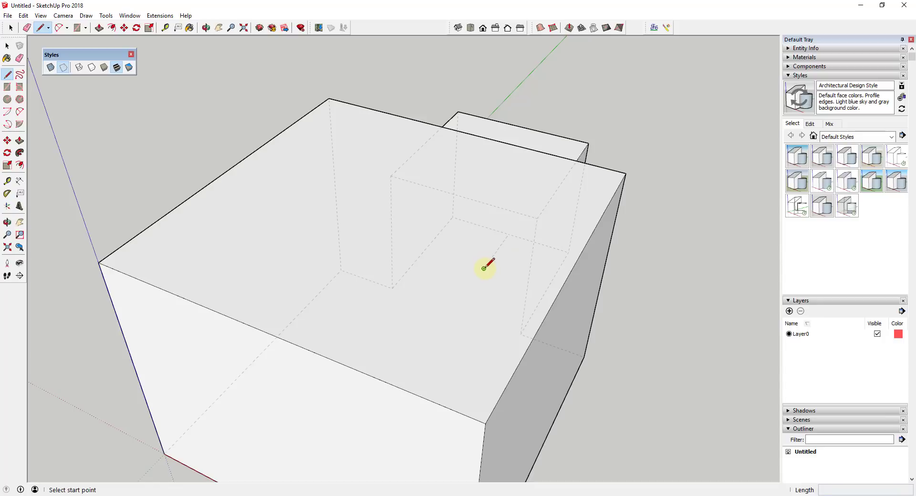
left_click(10, 28)
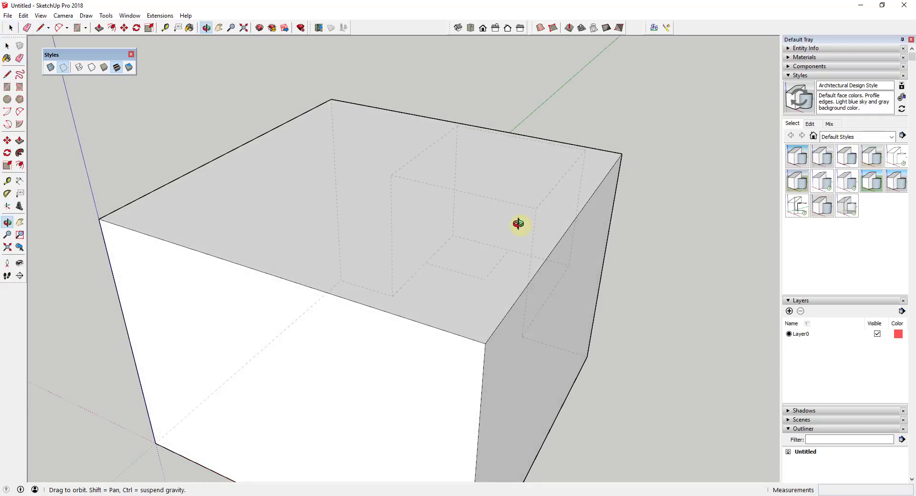
left_click(63, 67)
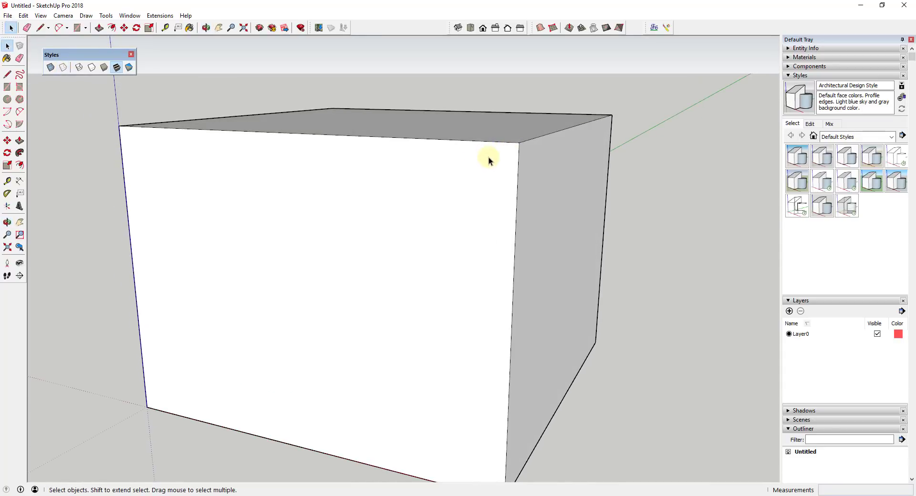
mouse_move(212, 375)
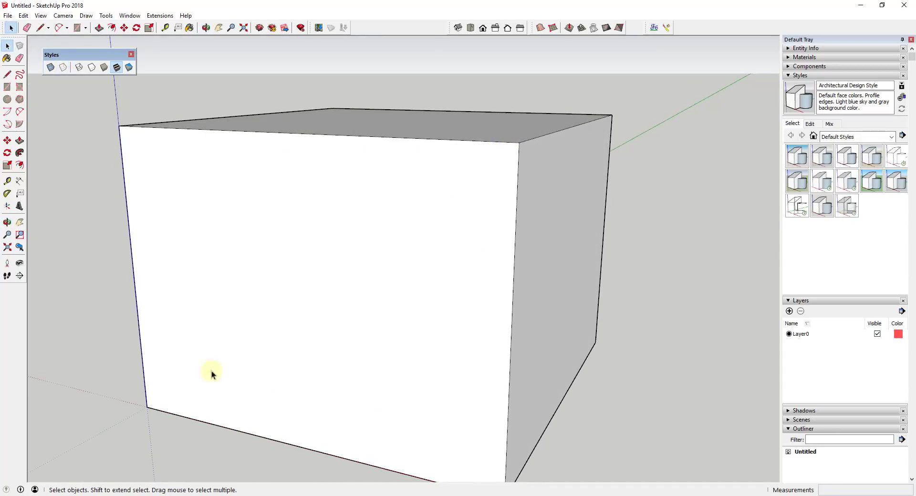
mouse_move(518, 226)
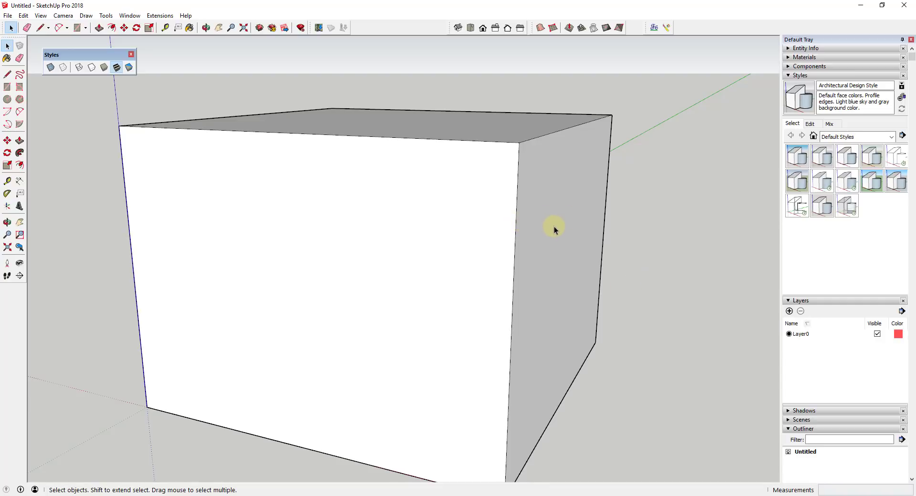
mouse_move(145, 75)
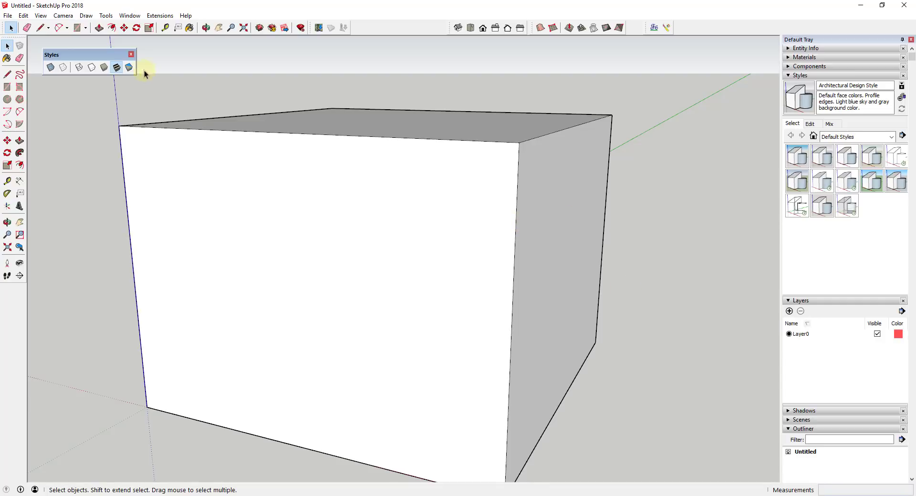
Toggle the Back Edges button to show hidden edges as dashed lines.
left_click(63, 67)
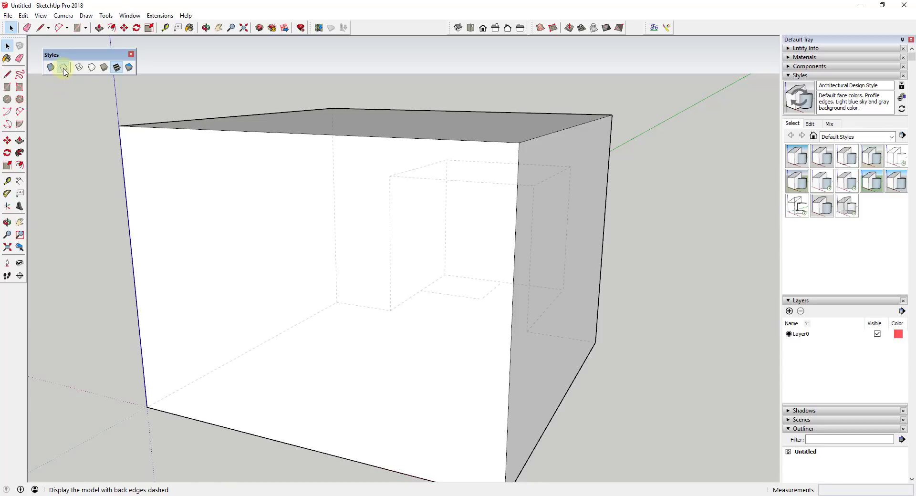
left_click(64, 67)
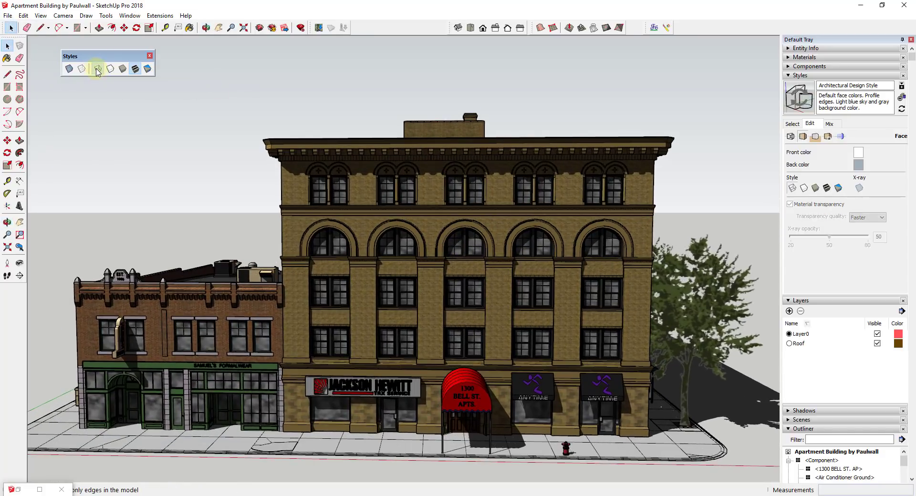
Show the building as edges only and orbit out to a wider view.
left_click(81, 69)
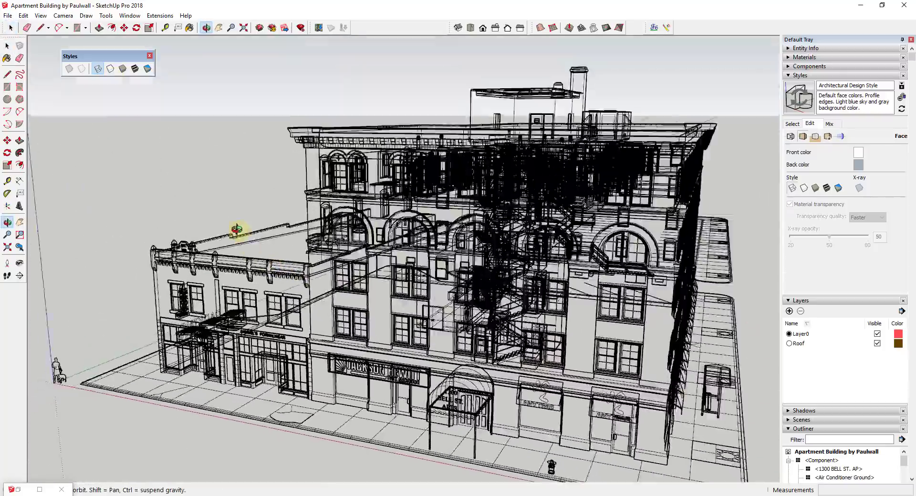
left_click_drag(234, 228, 403, 239)
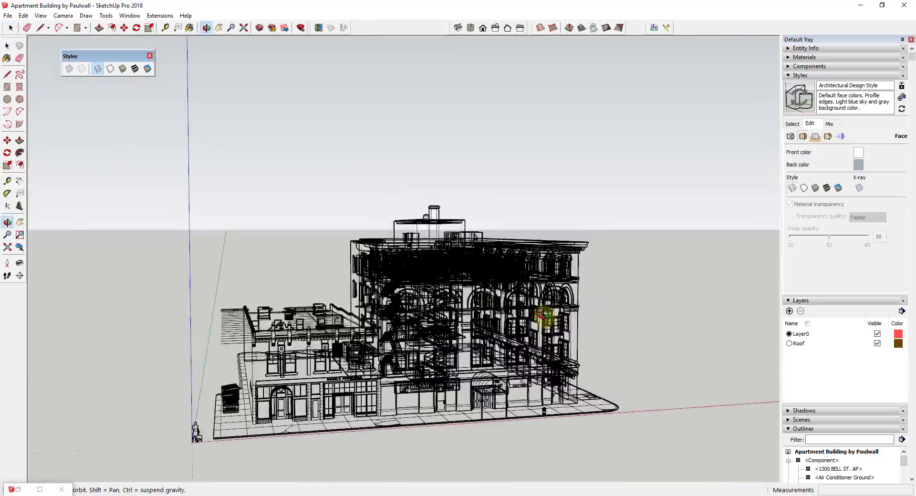
left_click(97, 68)
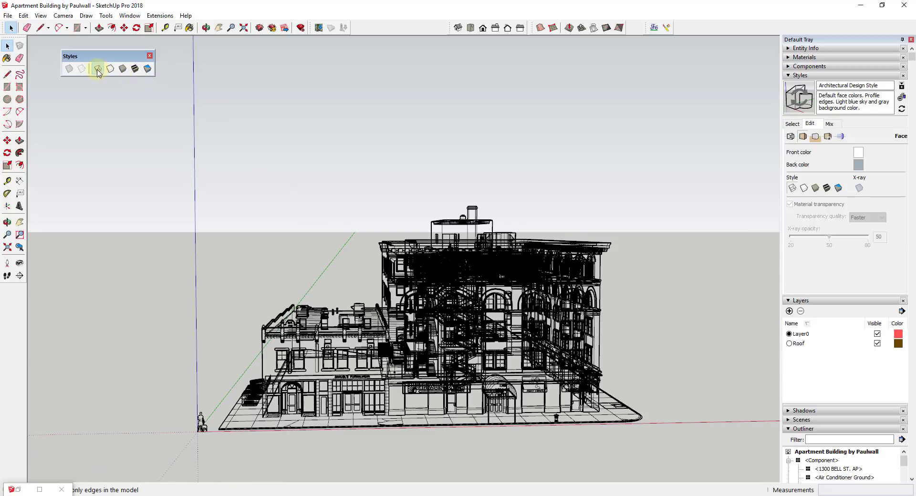
mouse_move(109, 68)
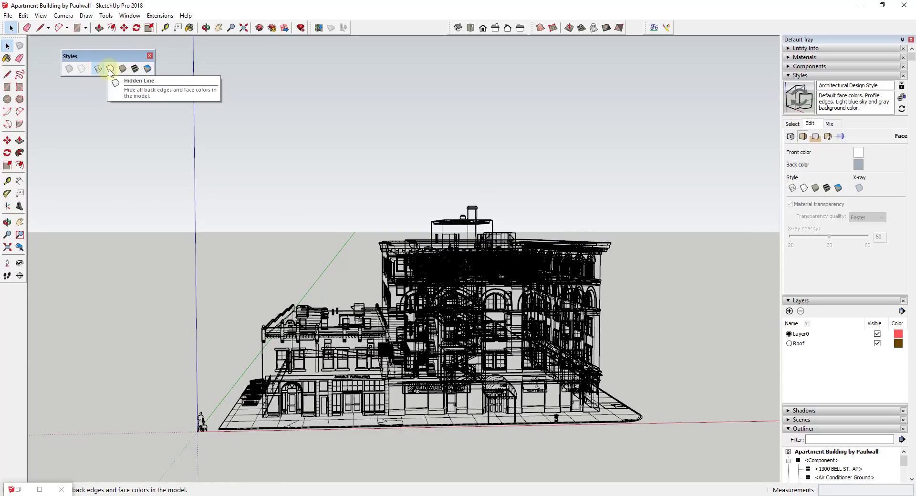
Switch to Hidden Line style and move the shadow time to 03:12 PM.
left_click(110, 69)
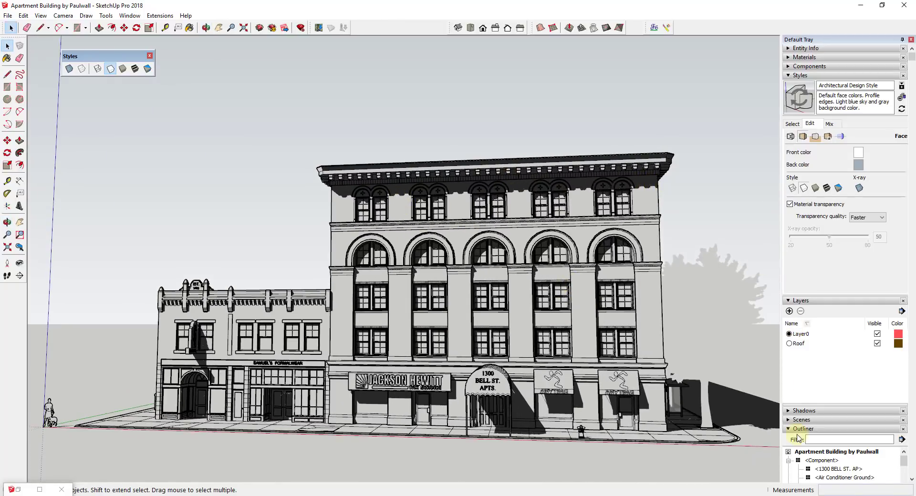
left_click(802, 411)
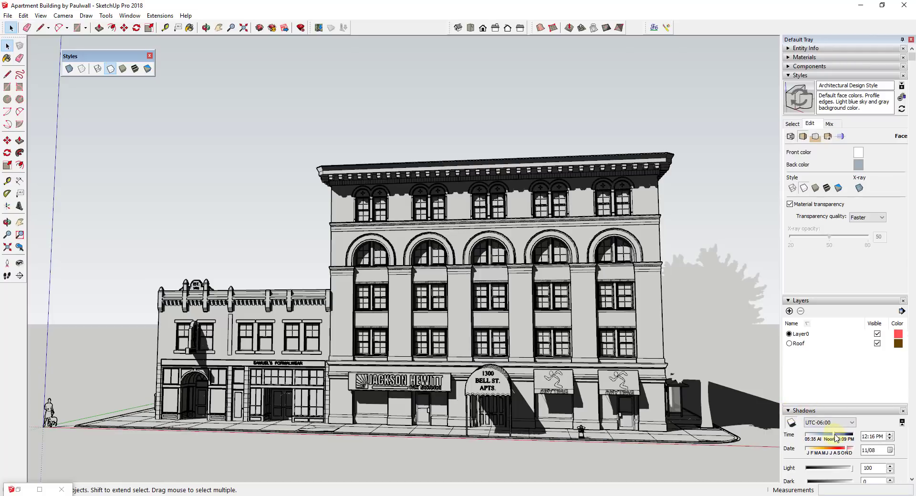
left_click_drag(836, 436, 846, 436)
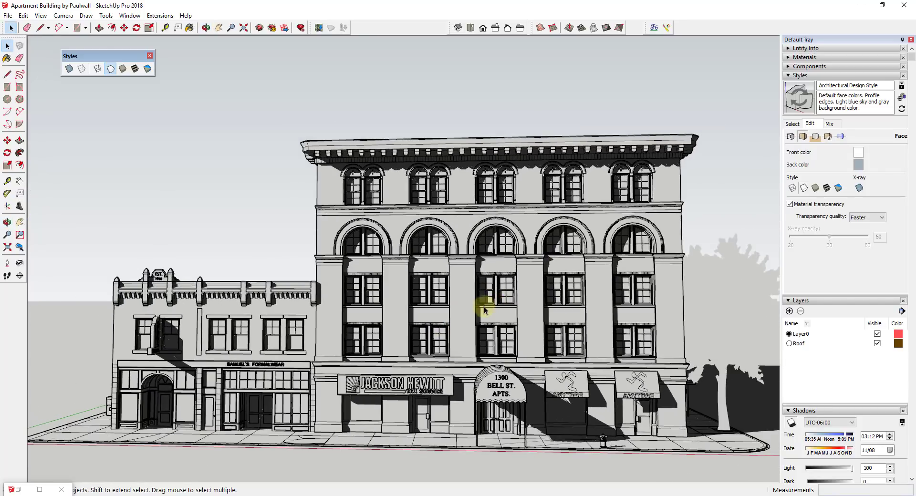
mouse_move(109, 58)
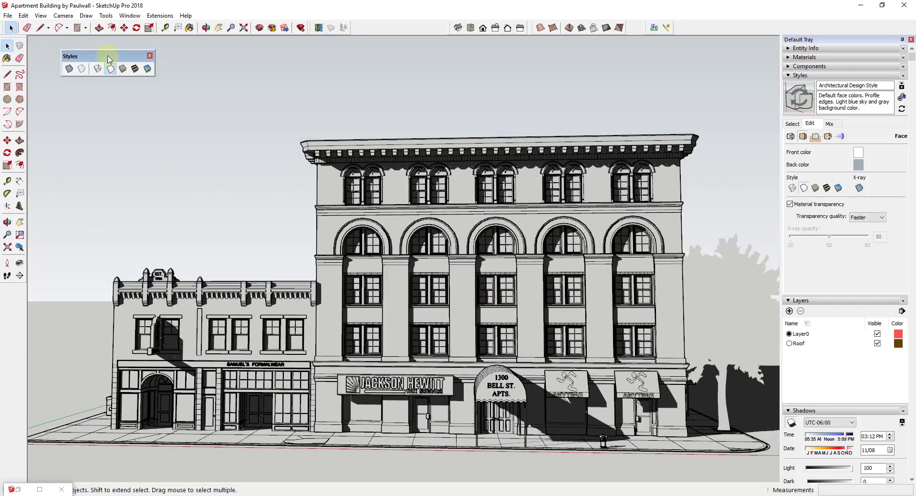
mouse_move(109, 68)
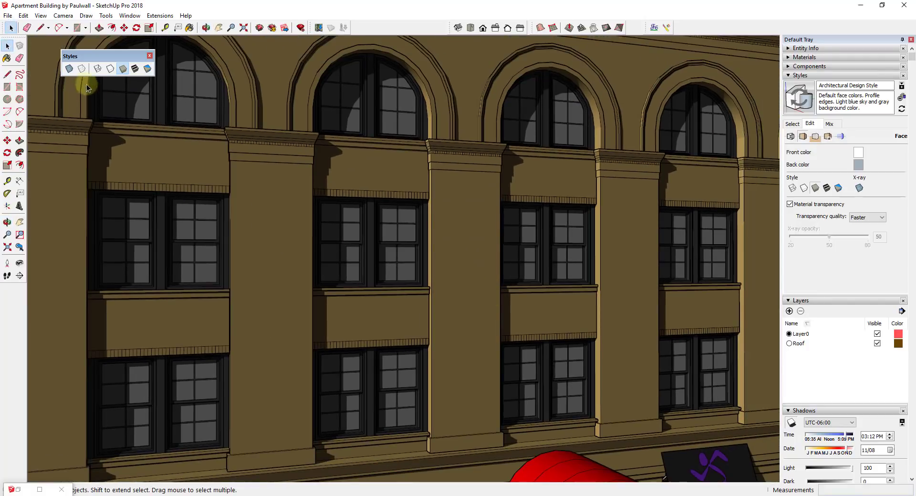
Show textures, zoom in on the facade, then switch to untextured Shaded colours.
left_click(135, 69)
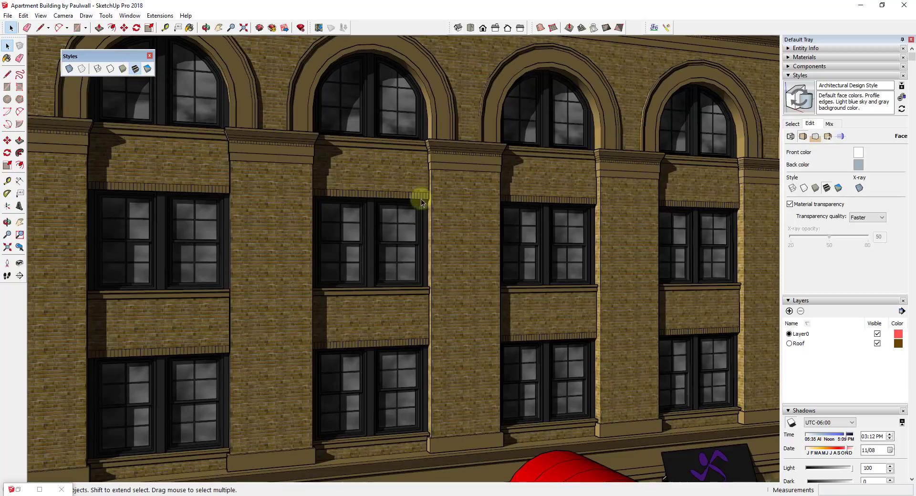
scroll("down", 3)
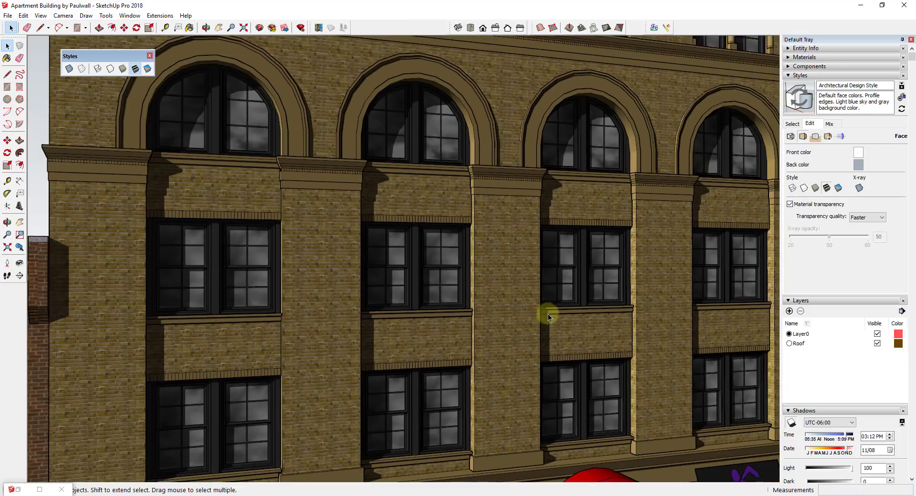
mouse_move(122, 69)
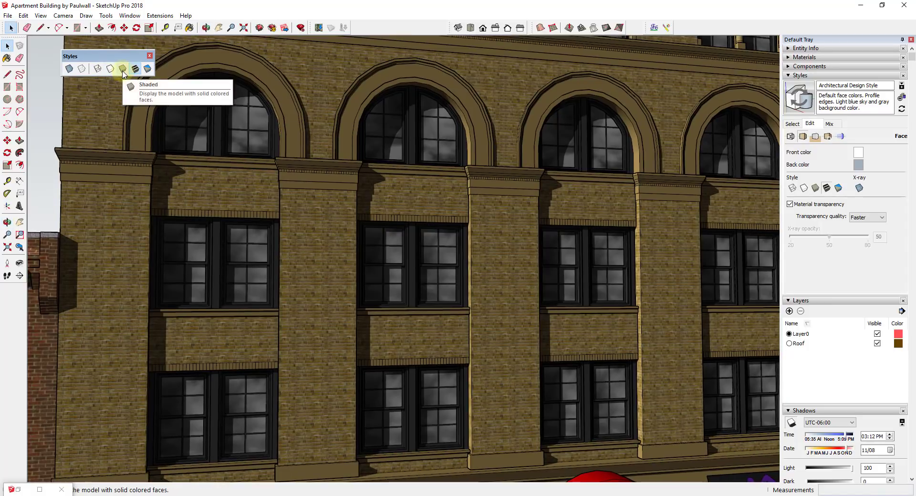
left_click(123, 69)
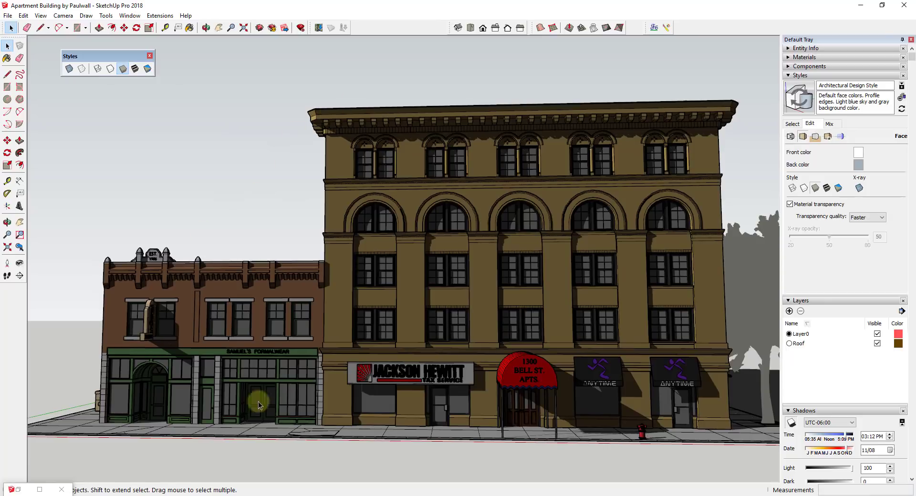
mouse_move(665, 318)
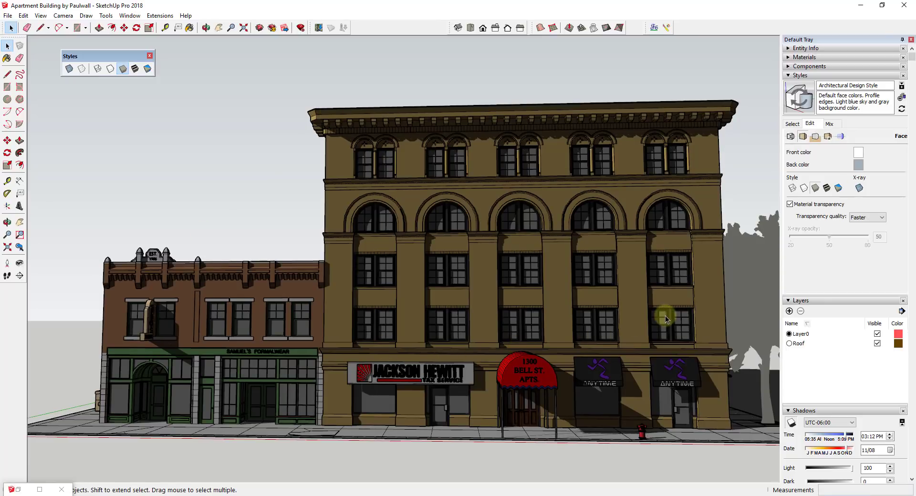
mouse_move(529, 303)
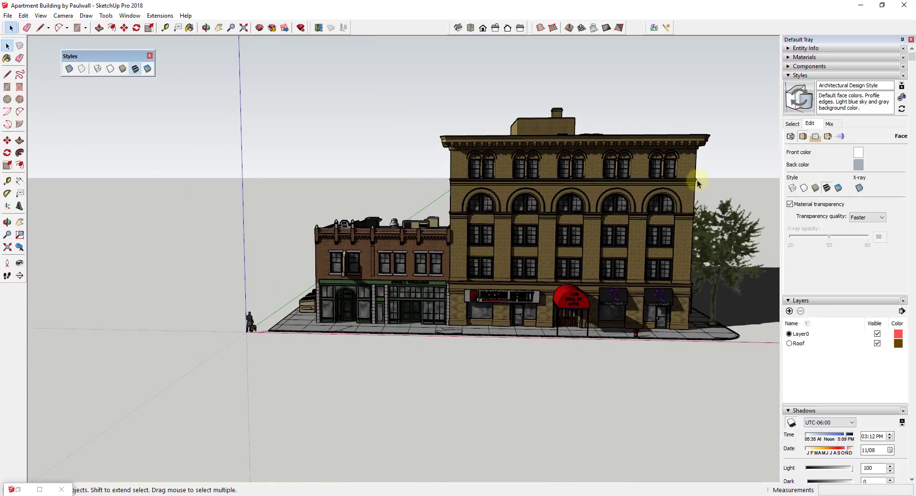
Switch the building's face style to Monochrome.
left_click(146, 68)
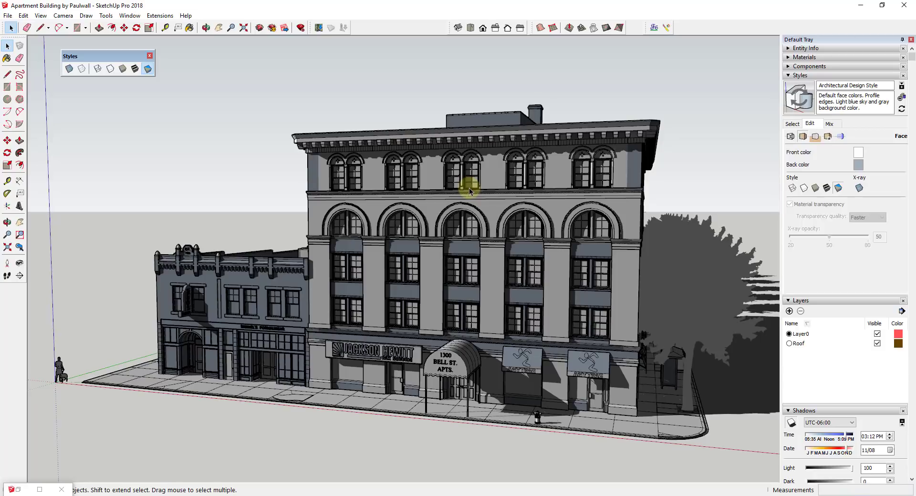
mouse_move(497, 194)
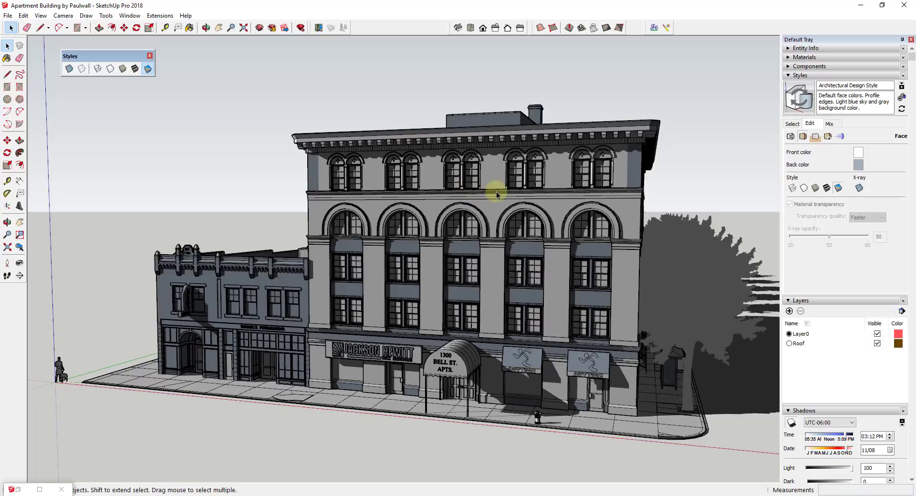
mouse_move(510, 194)
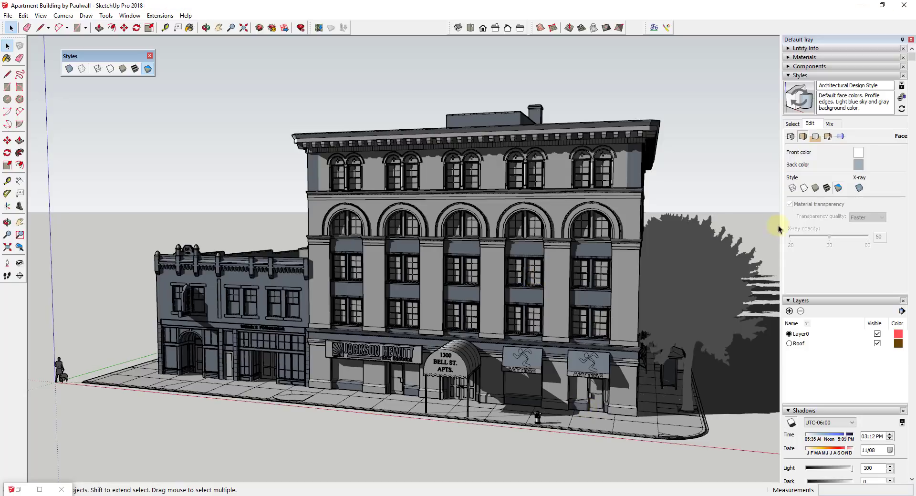
mouse_move(838, 189)
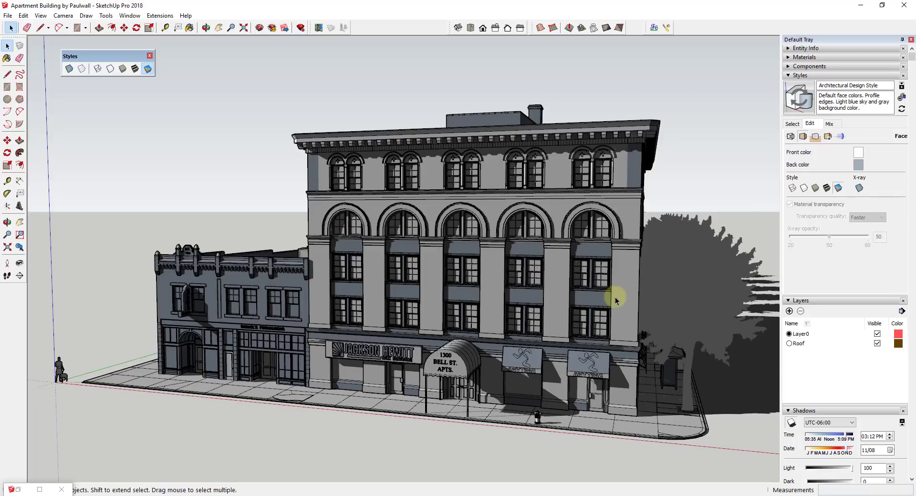
mouse_move(576, 251)
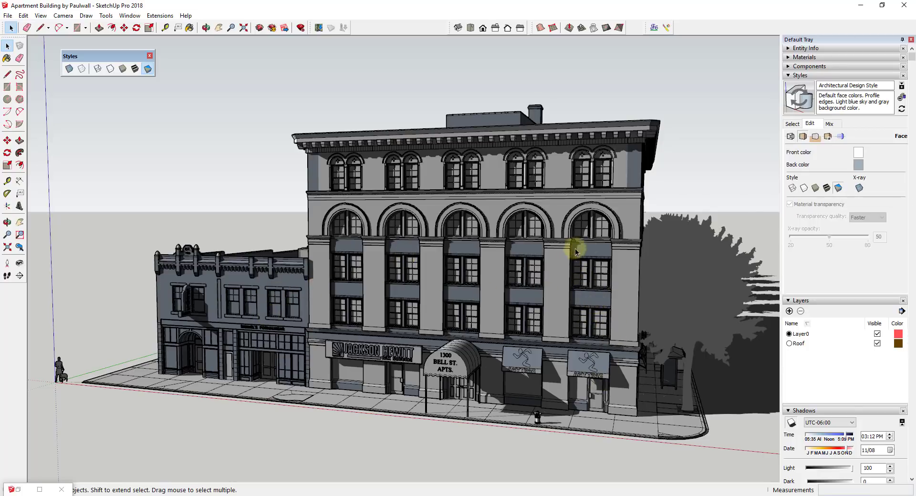
mouse_move(281, 300)
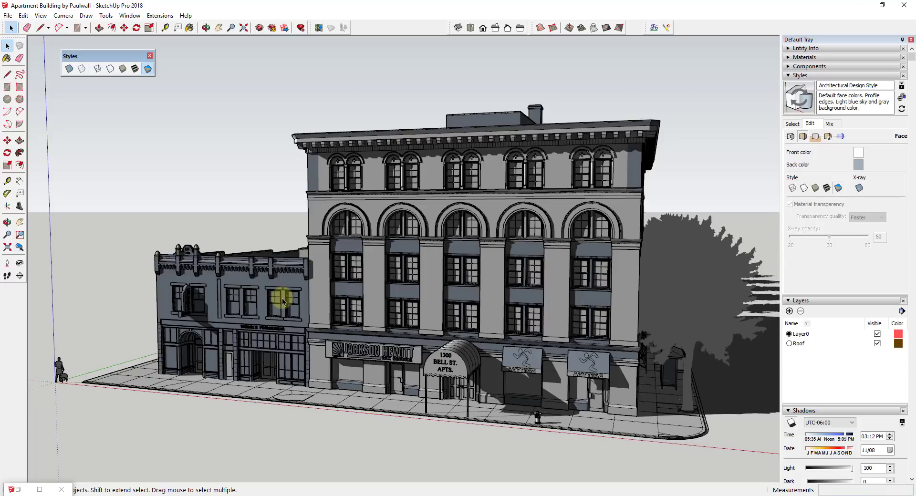
mouse_move(499, 252)
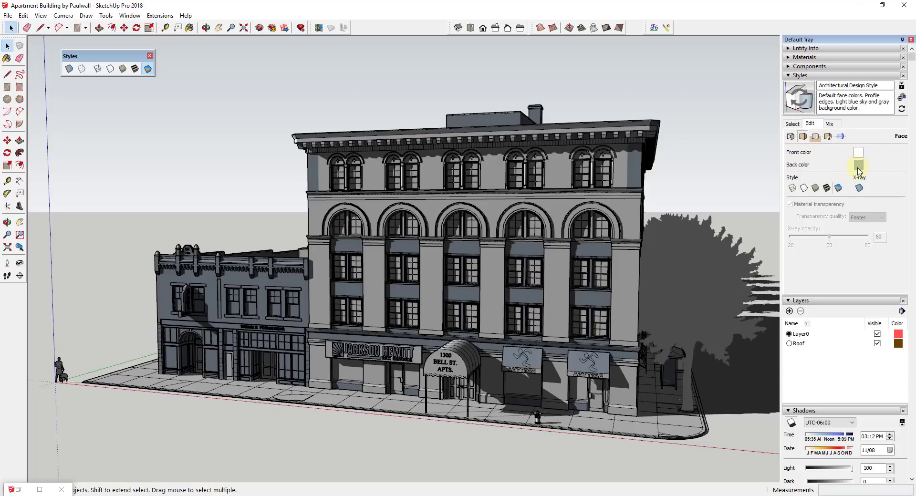
Set the style's back face colour to red in the Face settings.
left_click(859, 164)
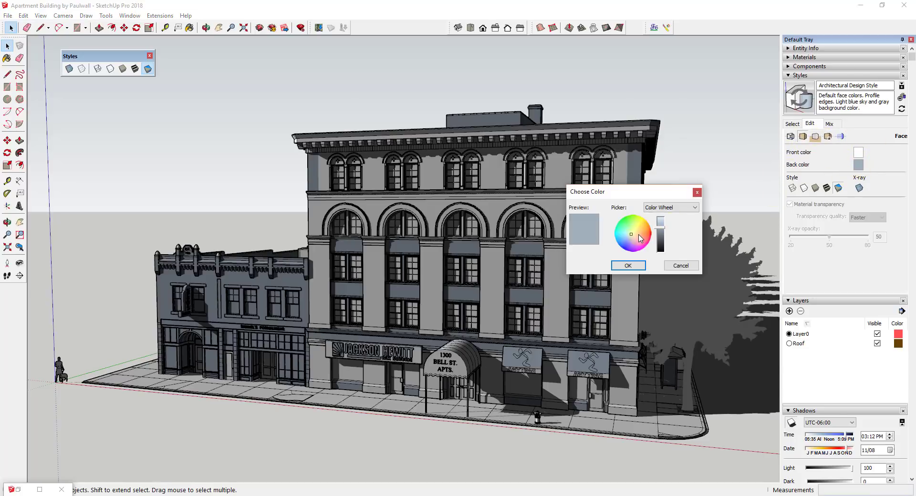
left_click(627, 265)
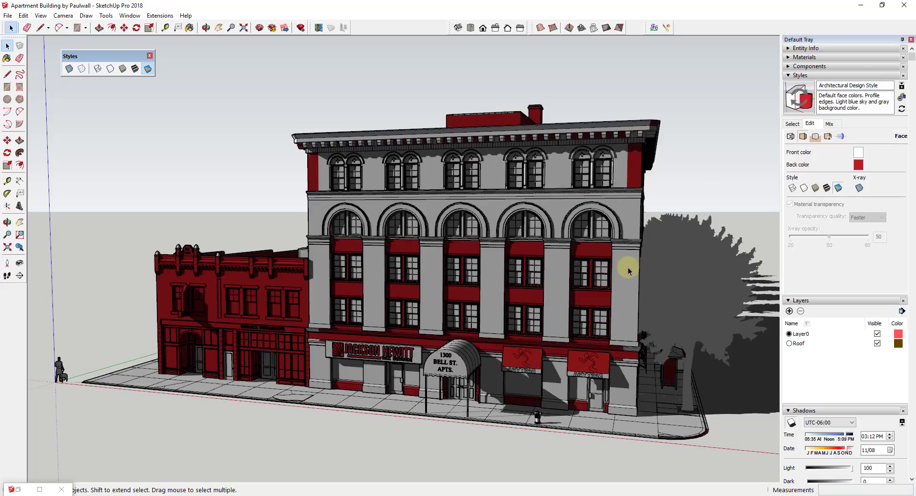
mouse_move(872, 169)
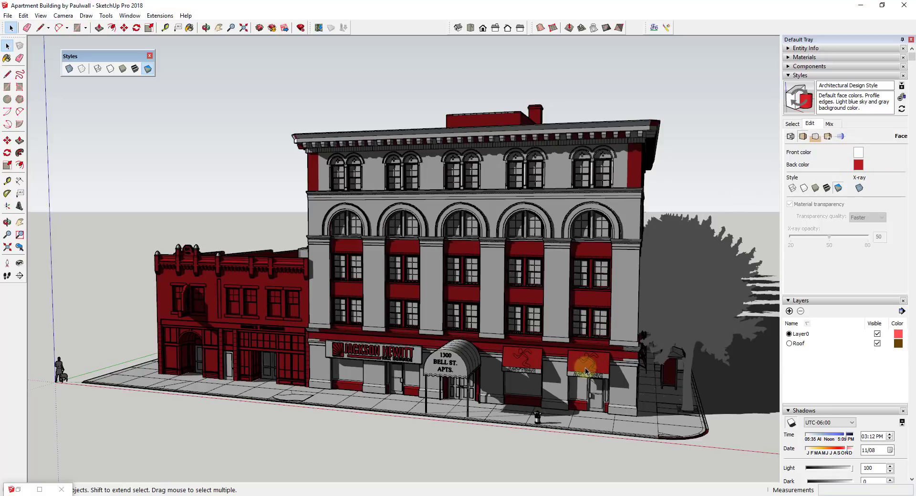
mouse_move(602, 310)
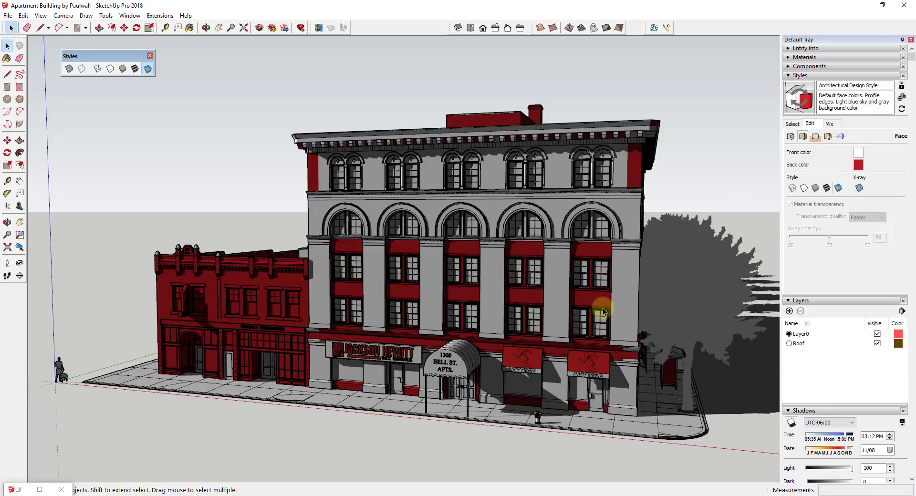